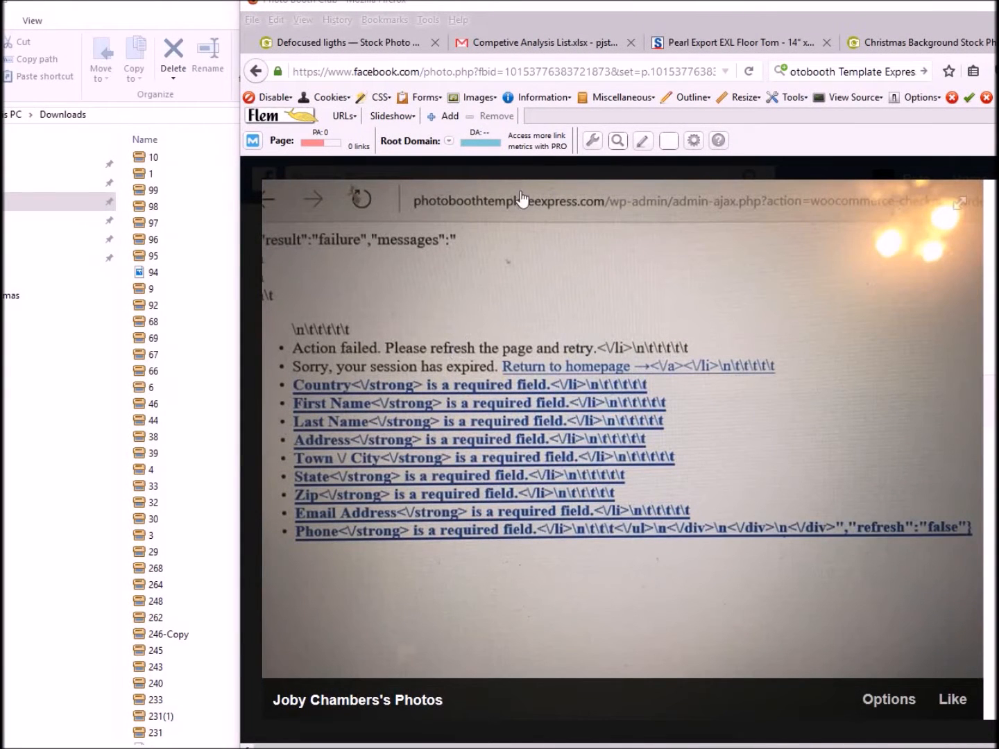
mouse_move(553, 367)
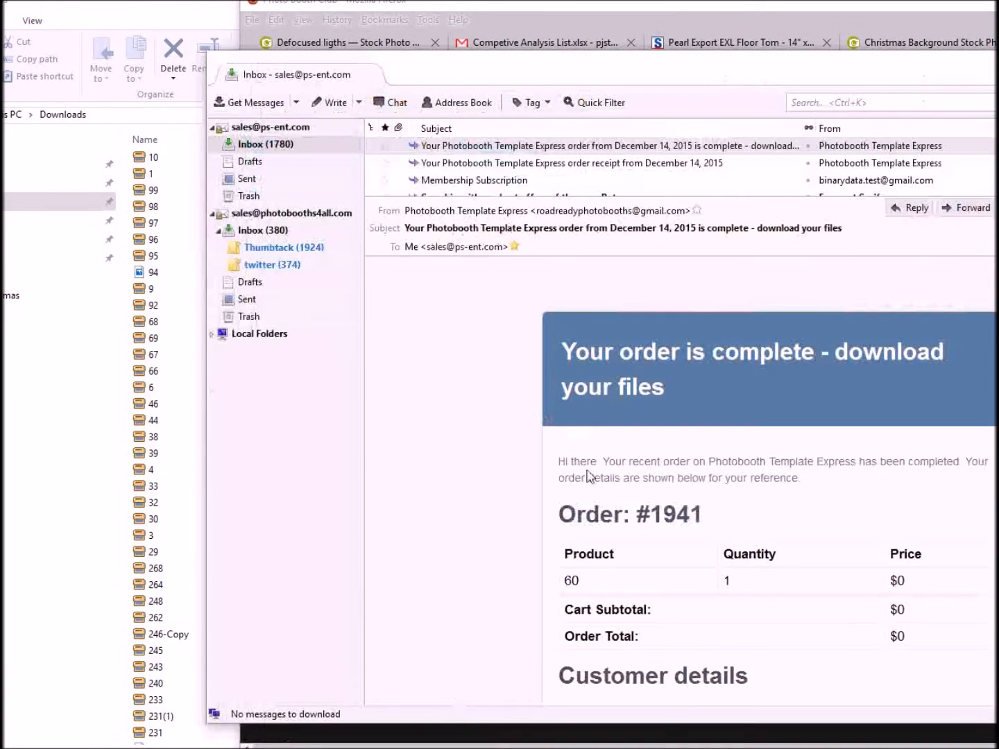
Open receipt #1937 from December 14, 2015 and scroll to its download files.
left_click(575, 162)
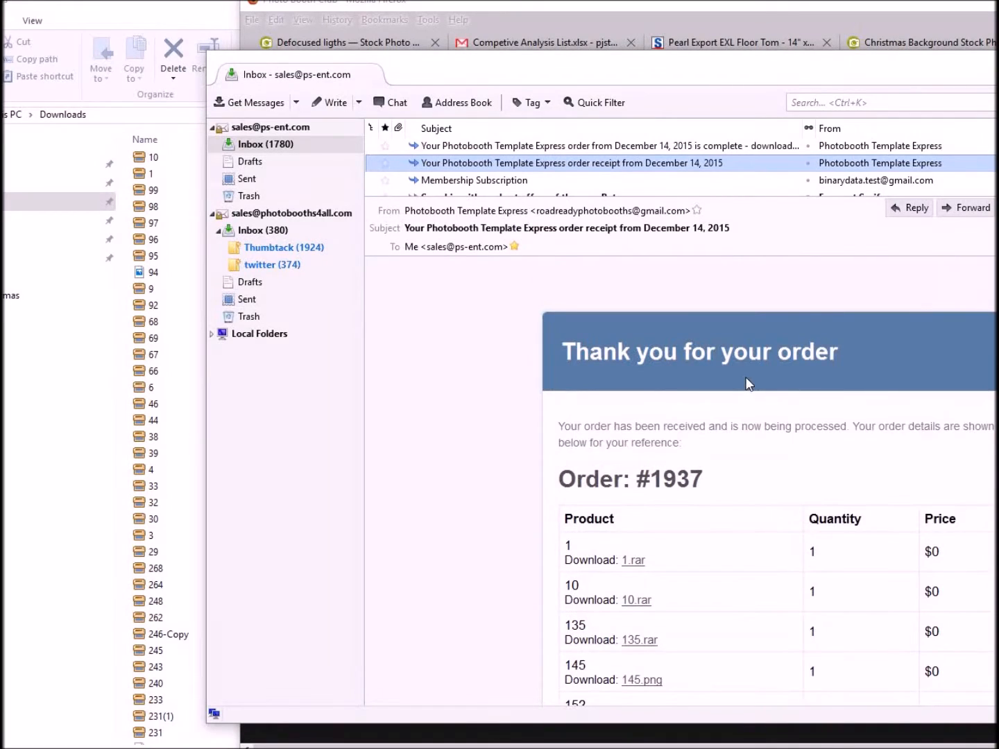
scroll("down", 3)
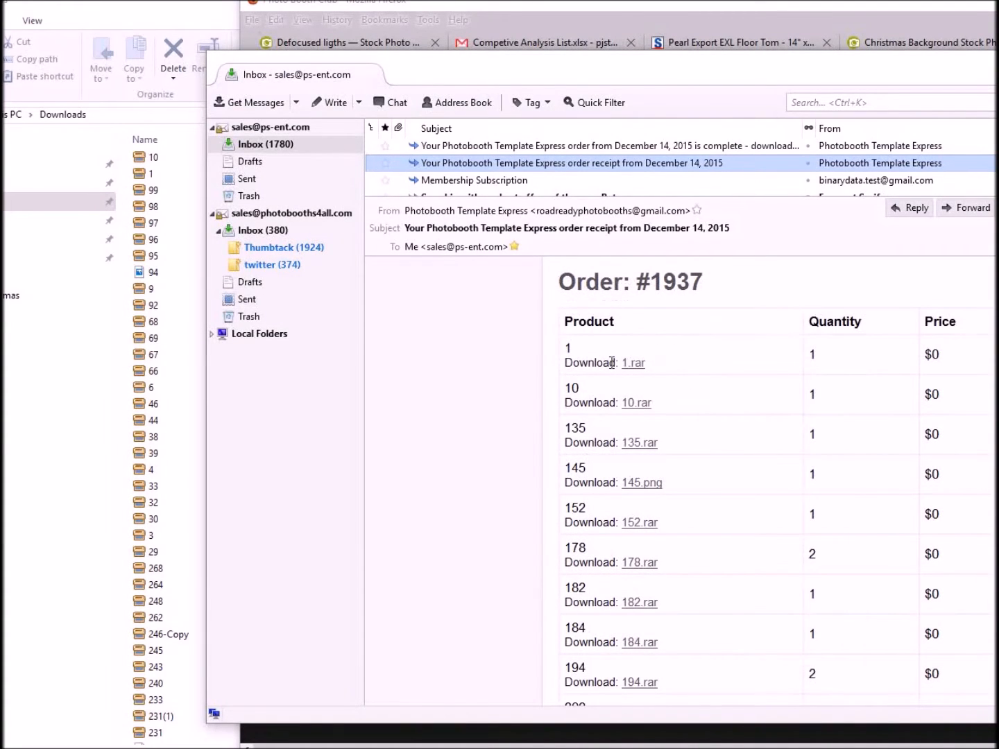
mouse_move(636, 376)
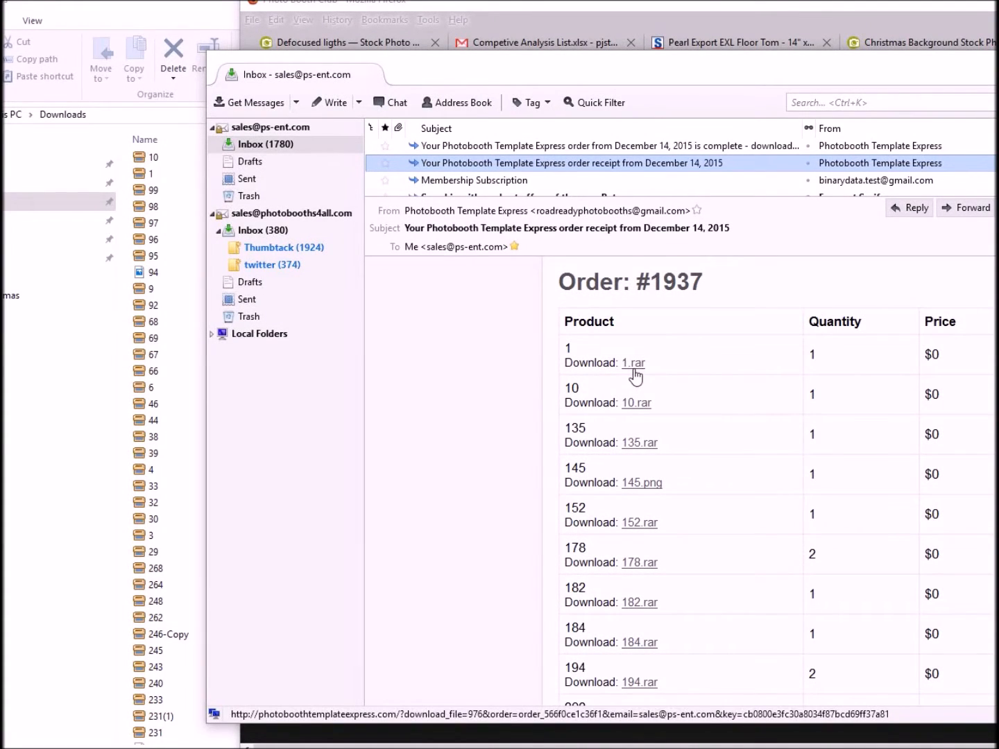
mouse_move(640, 377)
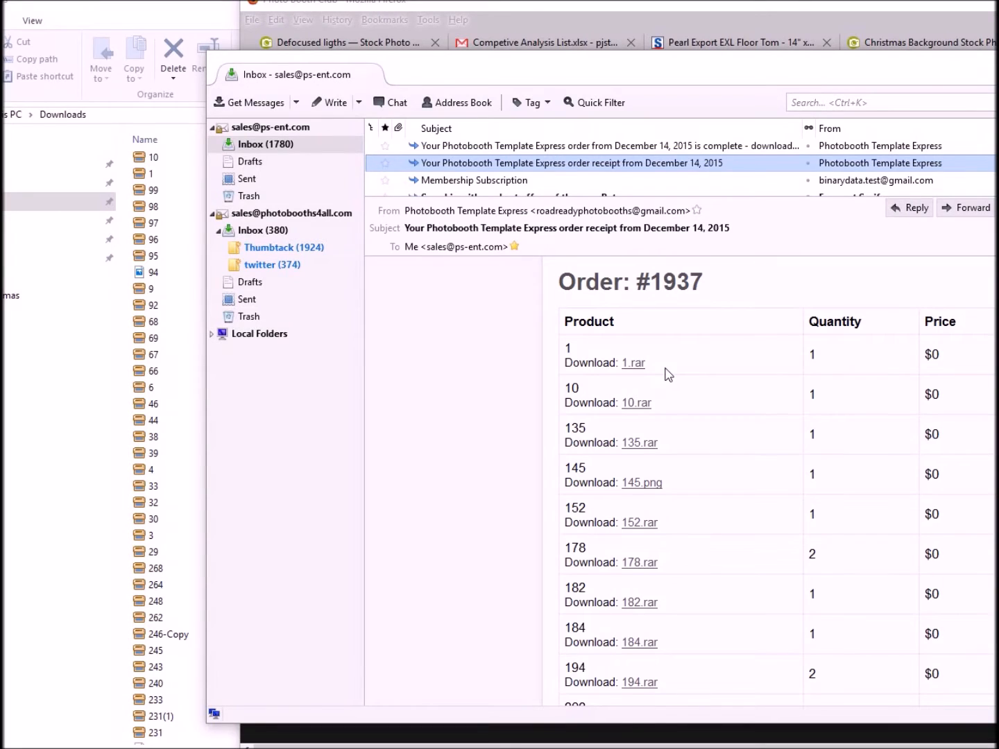
mouse_move(439, 370)
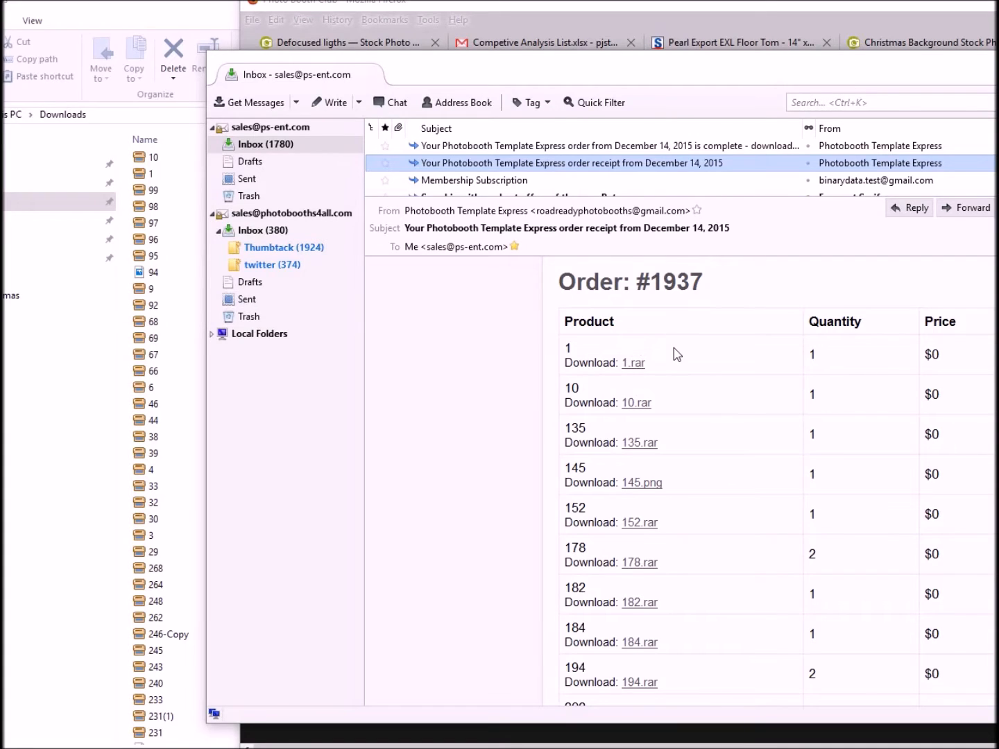
mouse_move(639, 321)
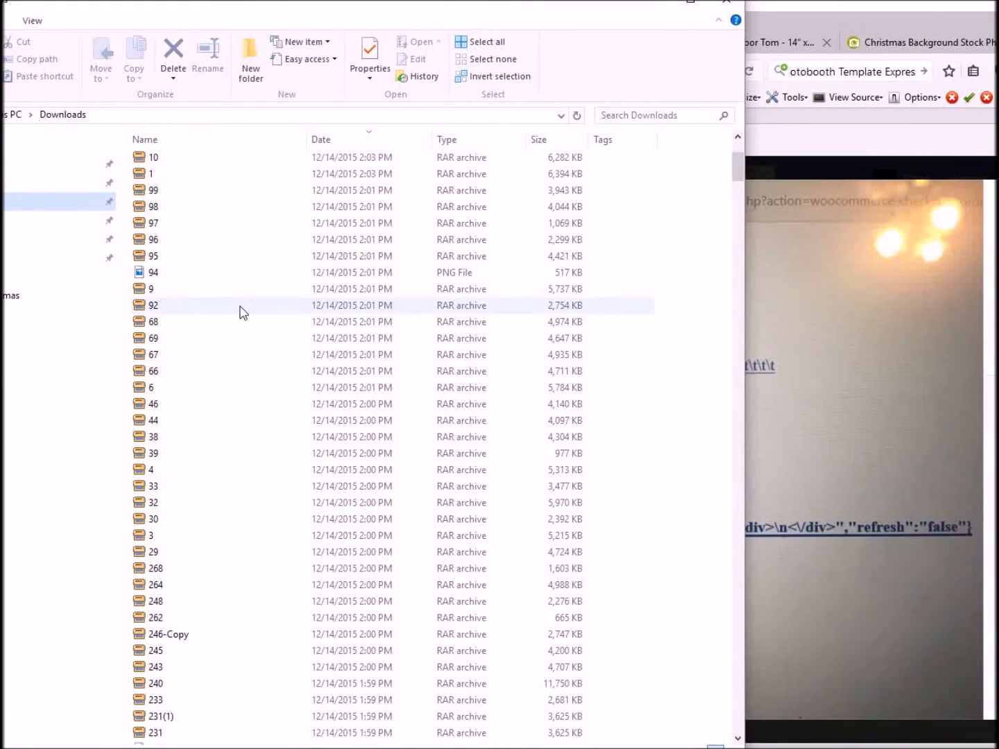
Select the new 4,935 KB 135 RAR archive in Downloads.
left_click(152, 157)
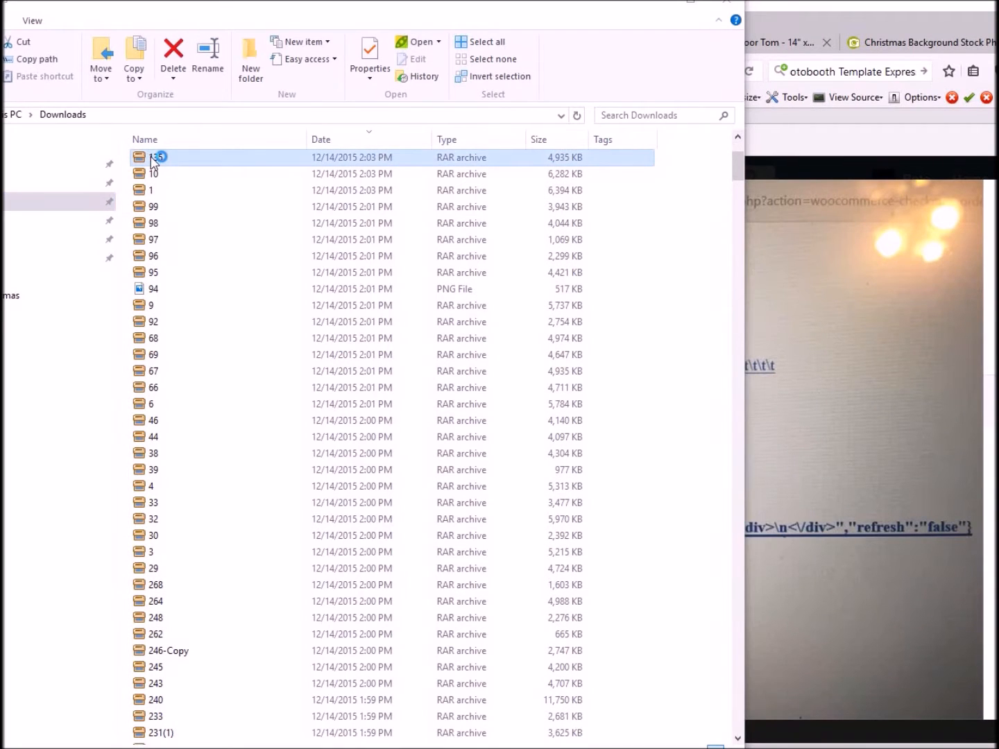
Extract 135.rar into PhotoBooths4All\PB Templates and open the resulting 135 folder.
double_click(155, 158)
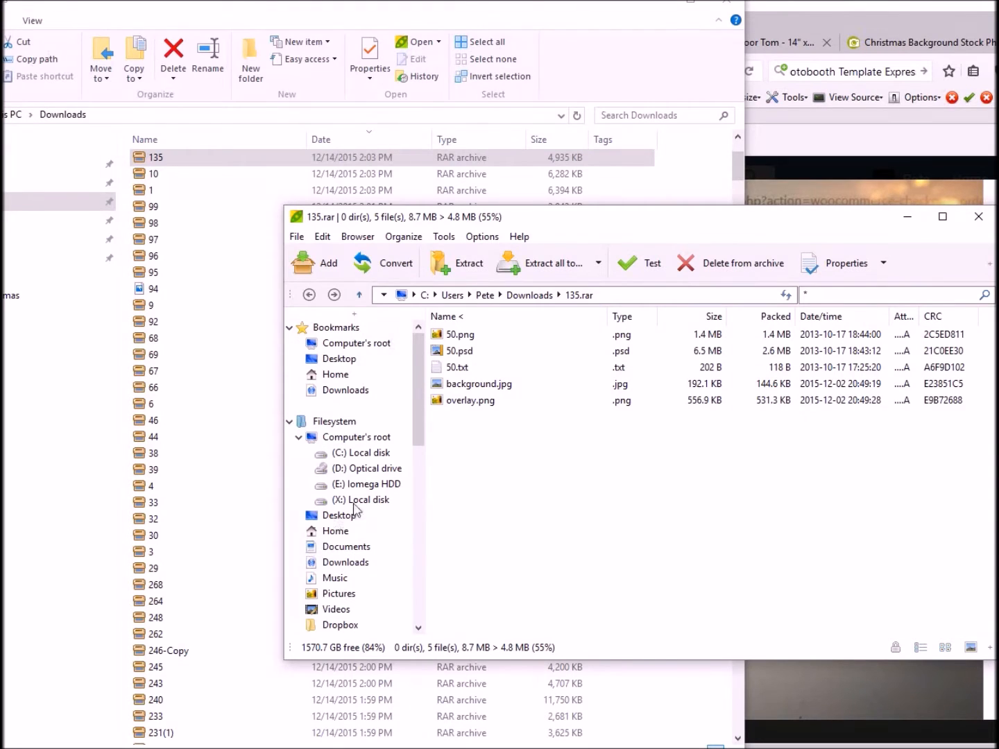
mouse_move(373, 508)
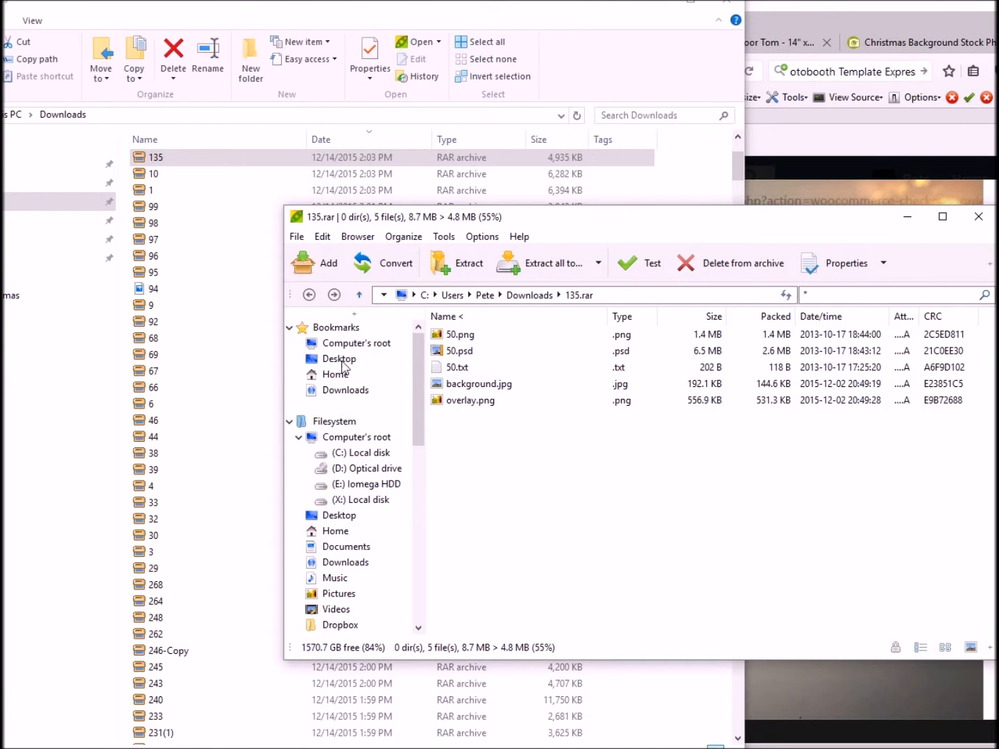
left_click(346, 547)
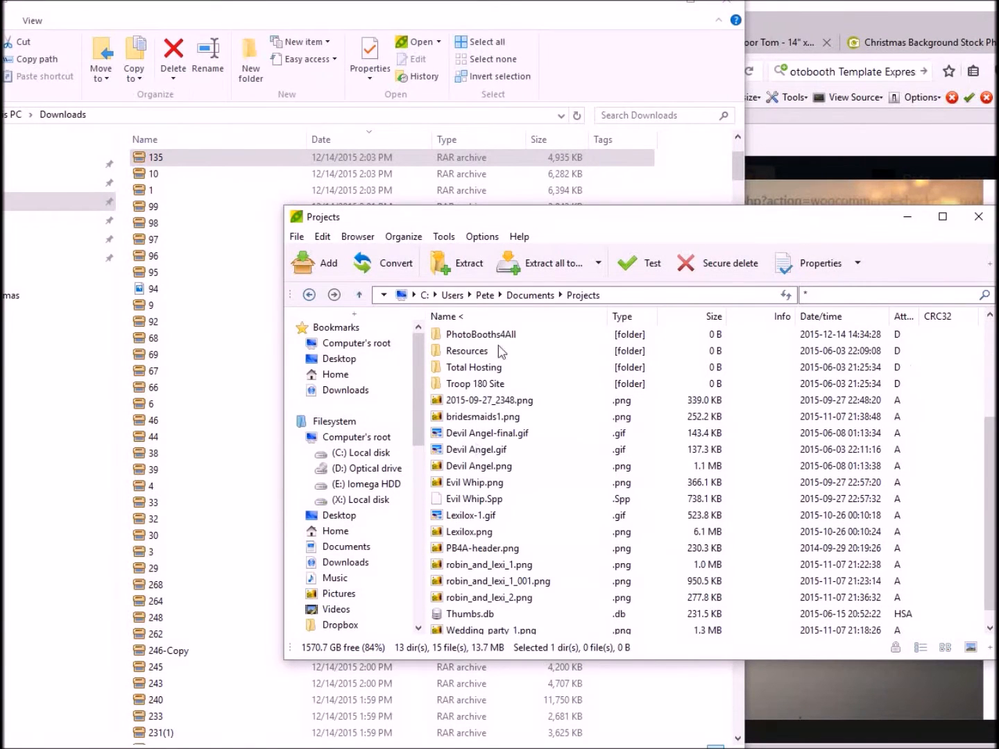
double_click(479, 335)
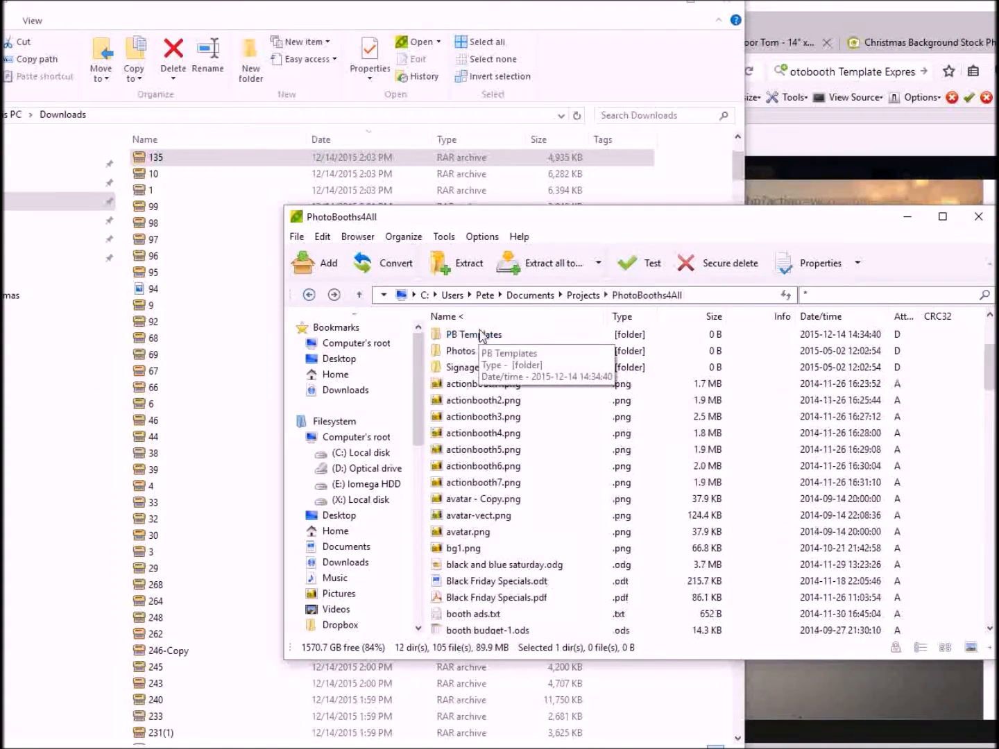
double_click(473, 334)
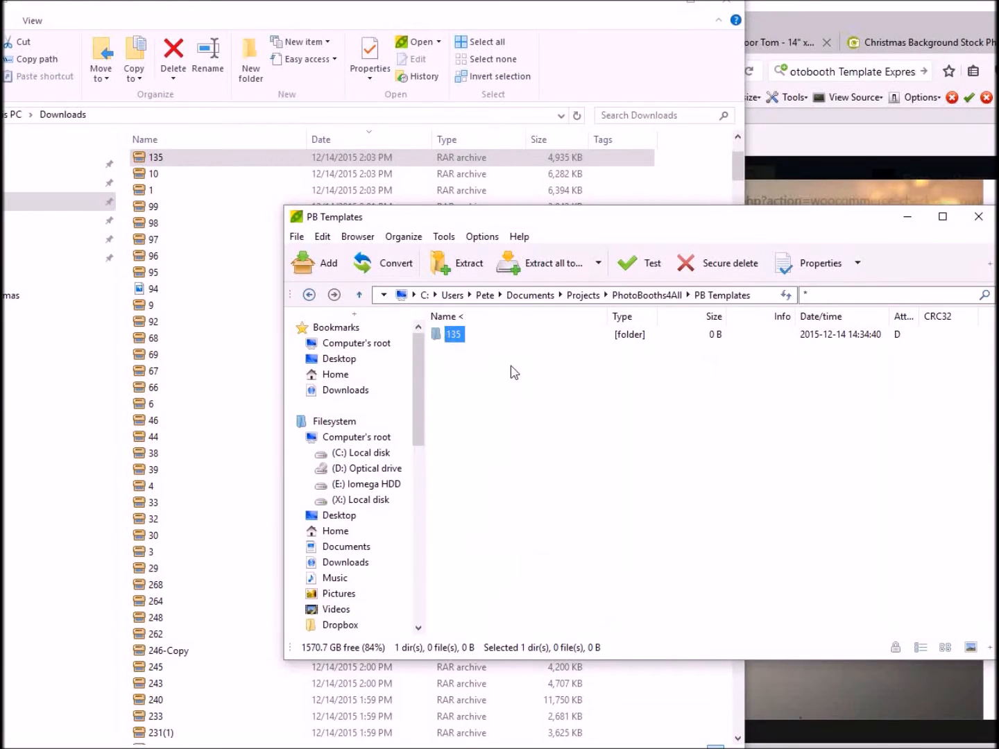
double_click(453, 334)
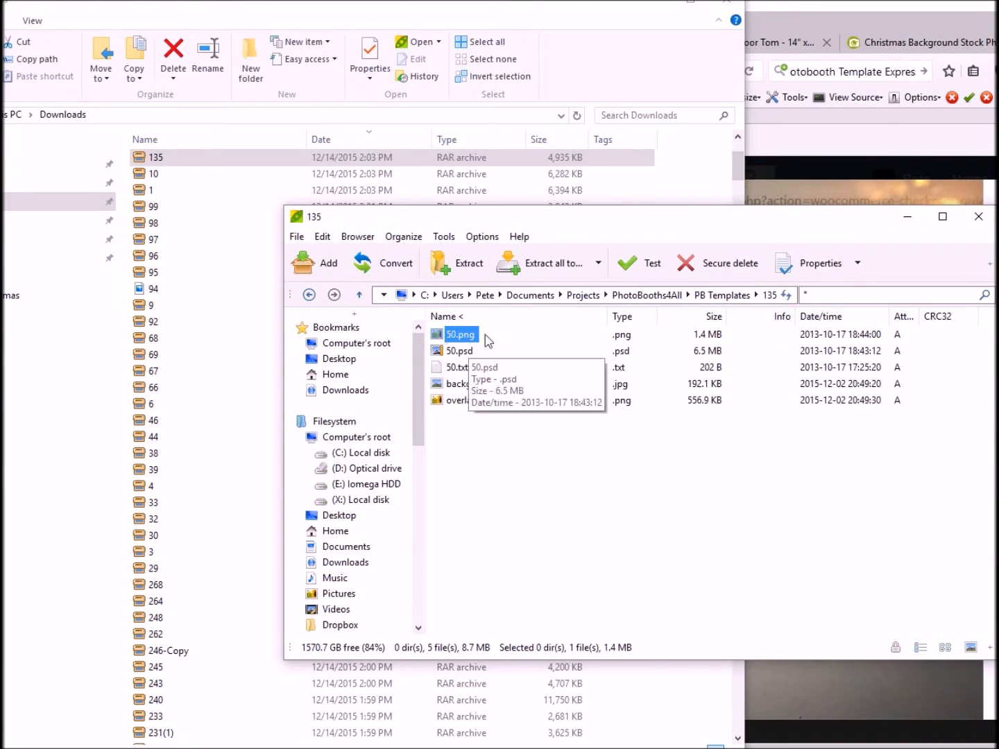
mouse_move(474, 352)
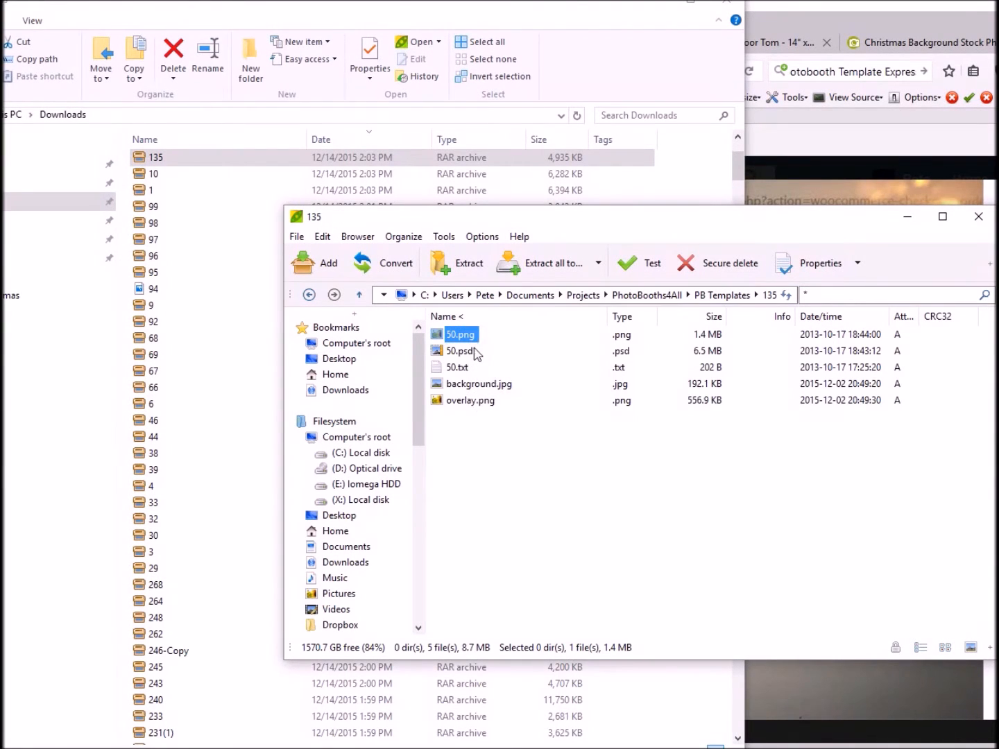
mouse_move(464, 372)
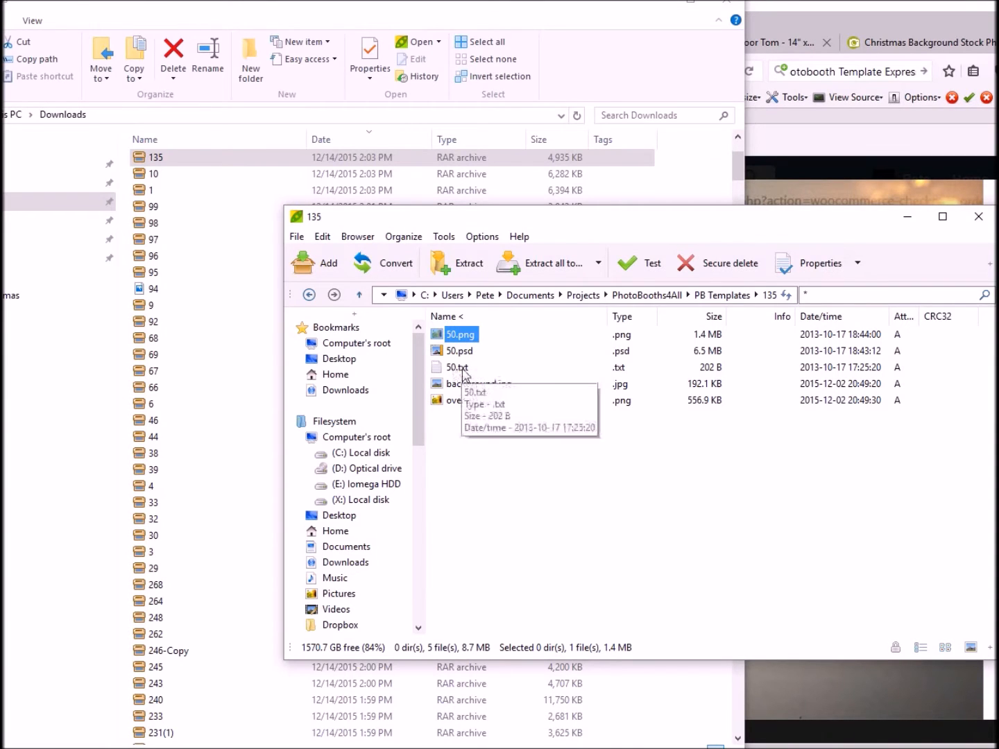
mouse_move(493, 384)
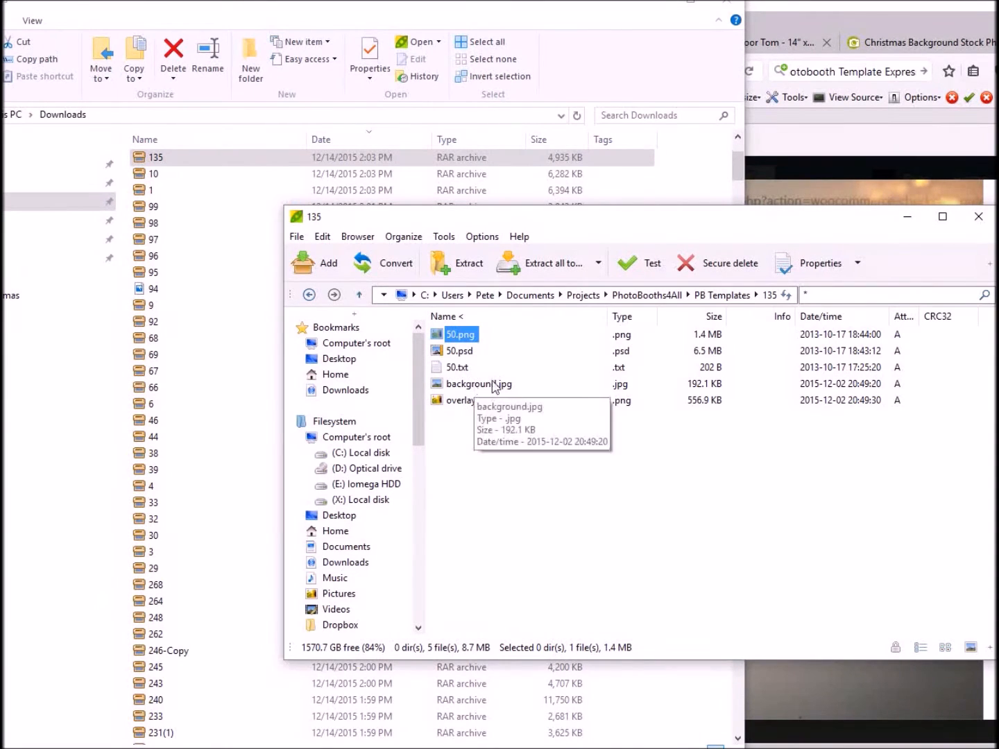
mouse_move(469, 410)
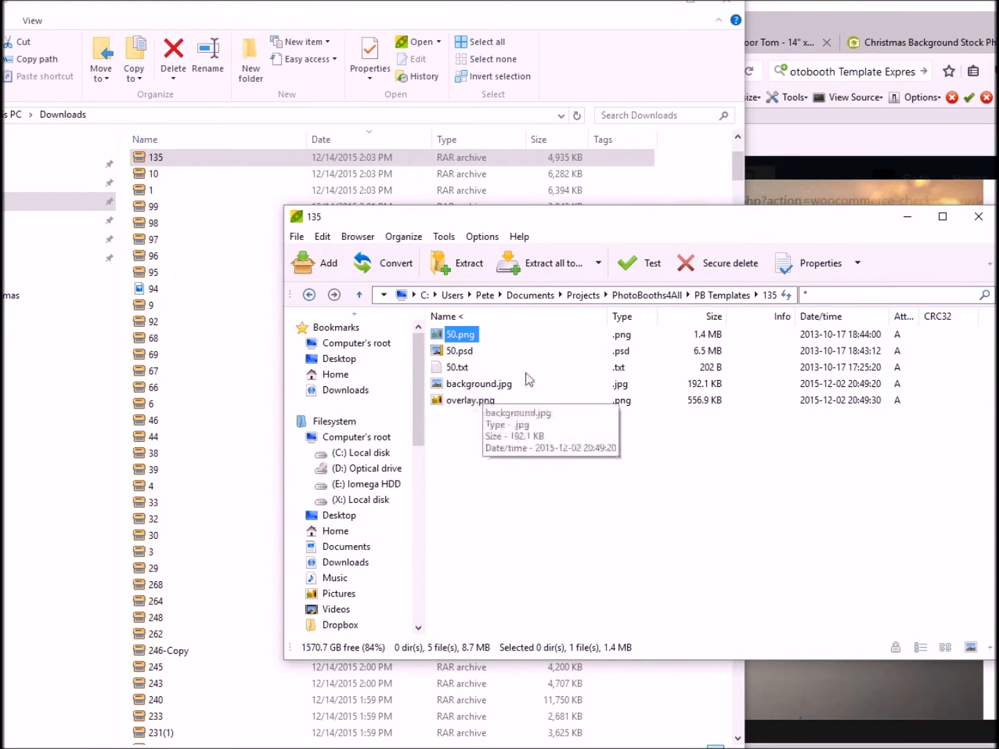
Create Booth Event 2015-12-14: four horizontal photos, one 4x6 print copy.
left_click(978, 216)
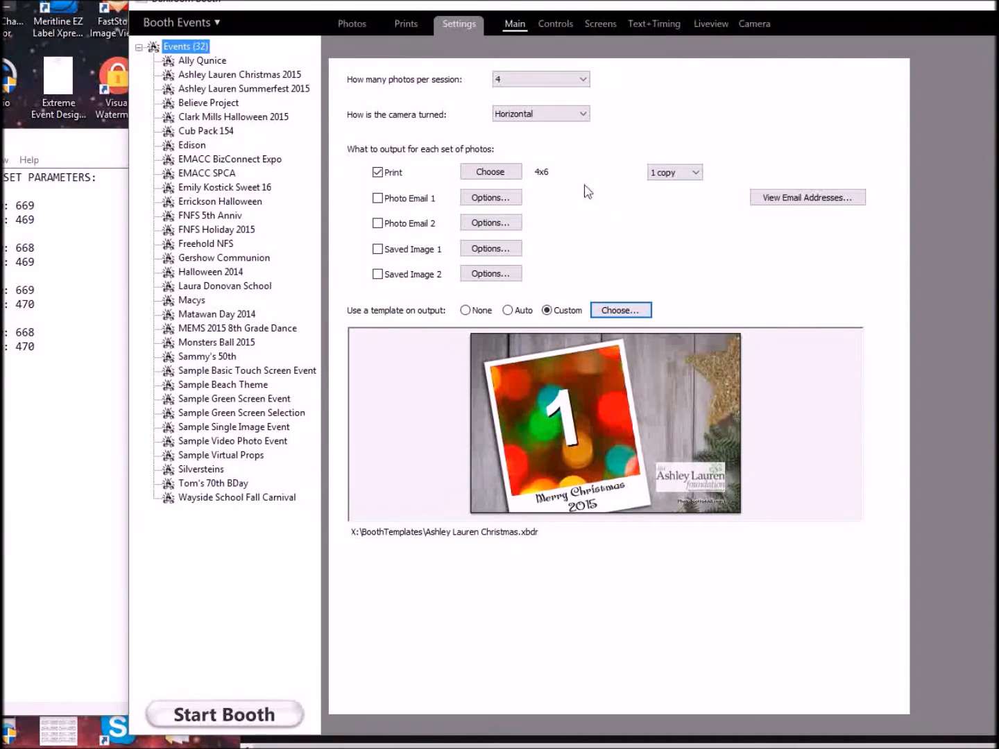
mouse_move(487, 258)
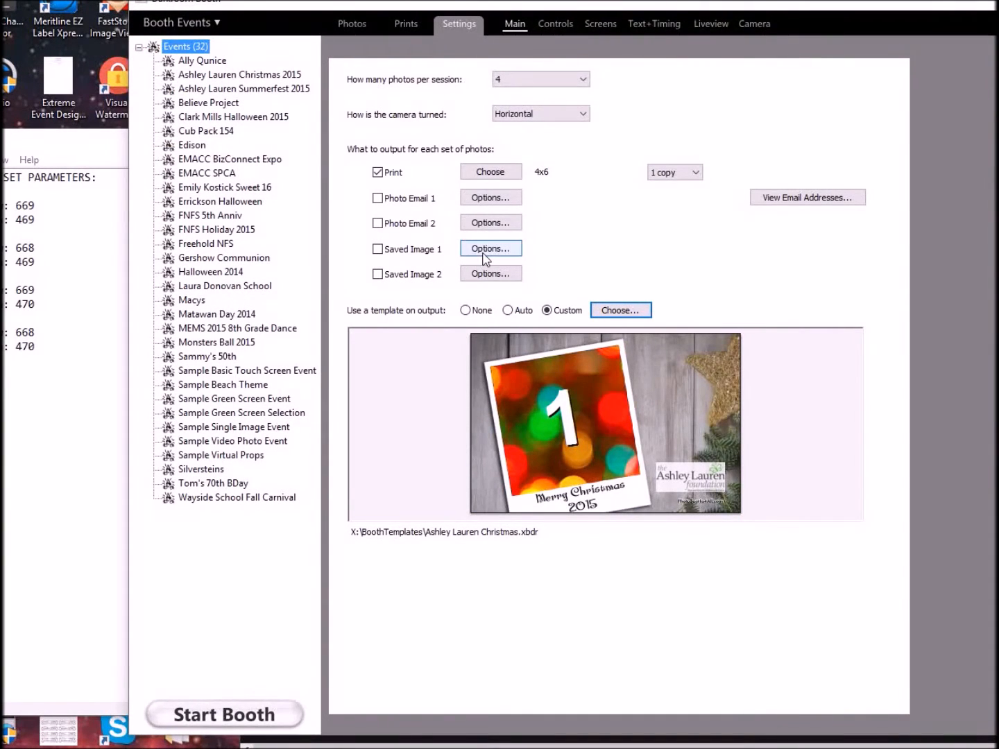
mouse_move(274, 143)
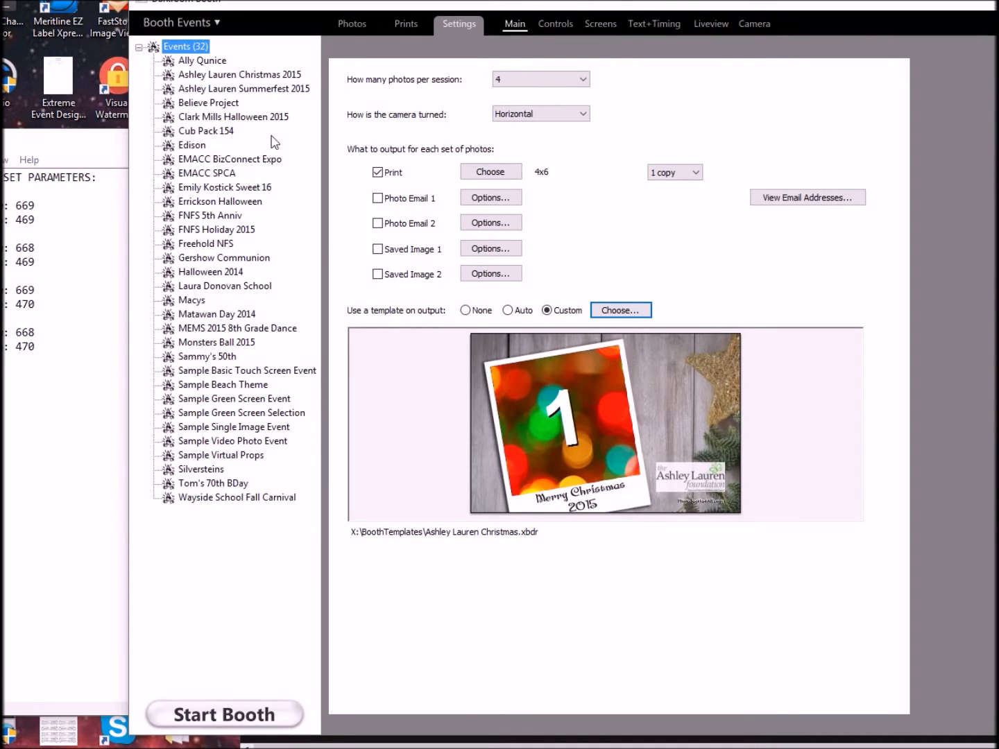
left_click(179, 22)
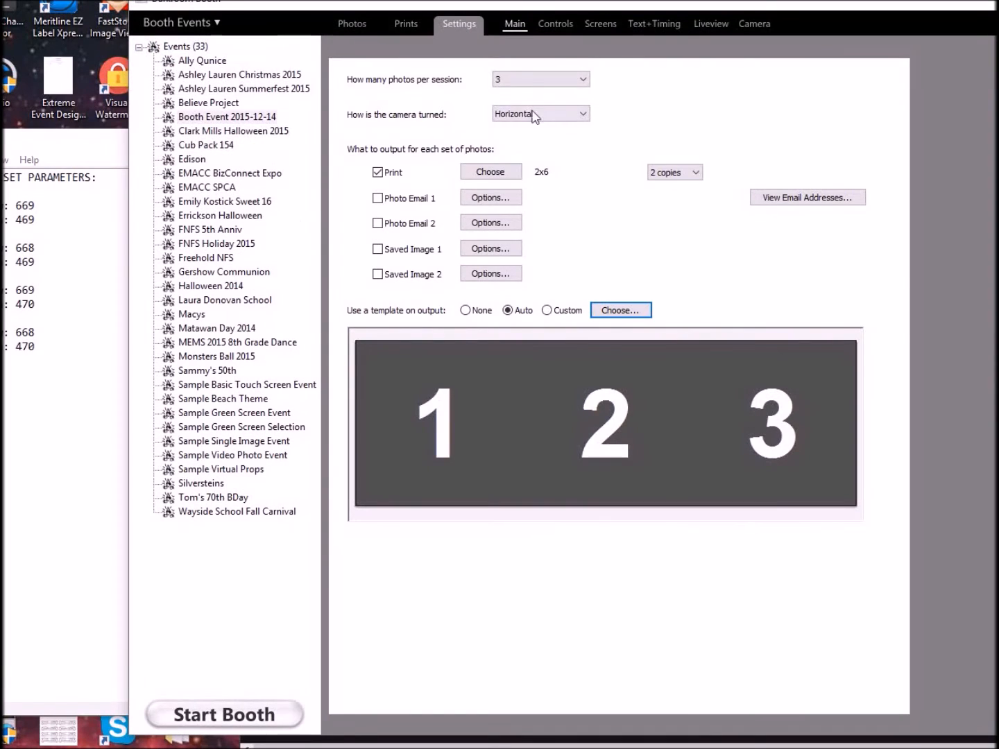
left_click(540, 79)
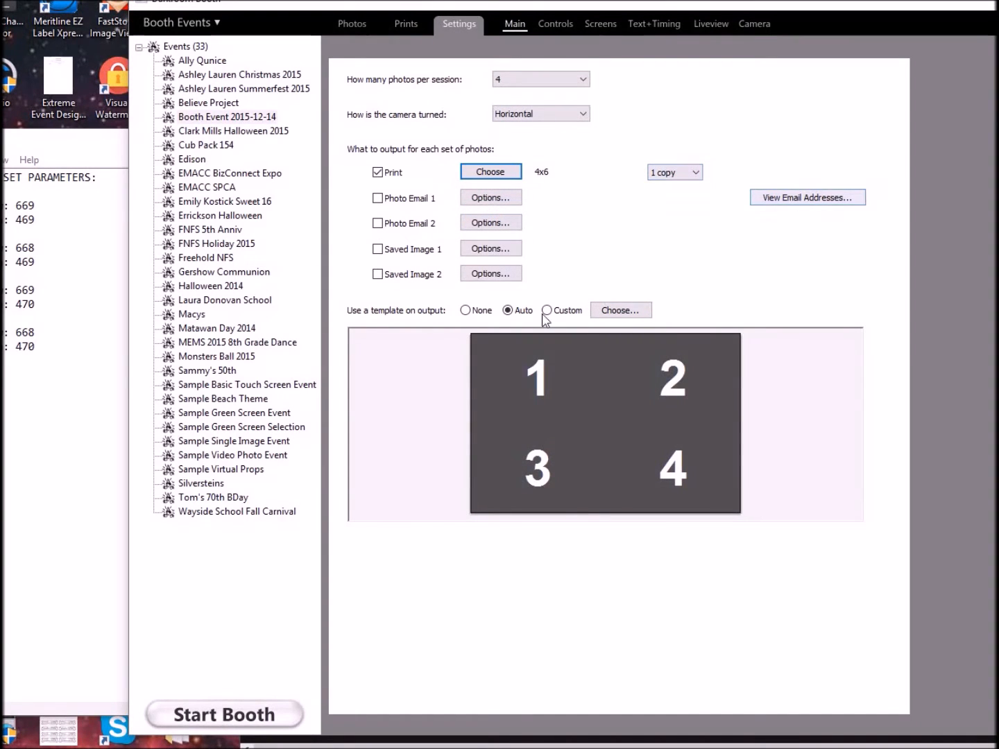
Start a new custom template with description 'Template 153'.
left_click(621, 310)
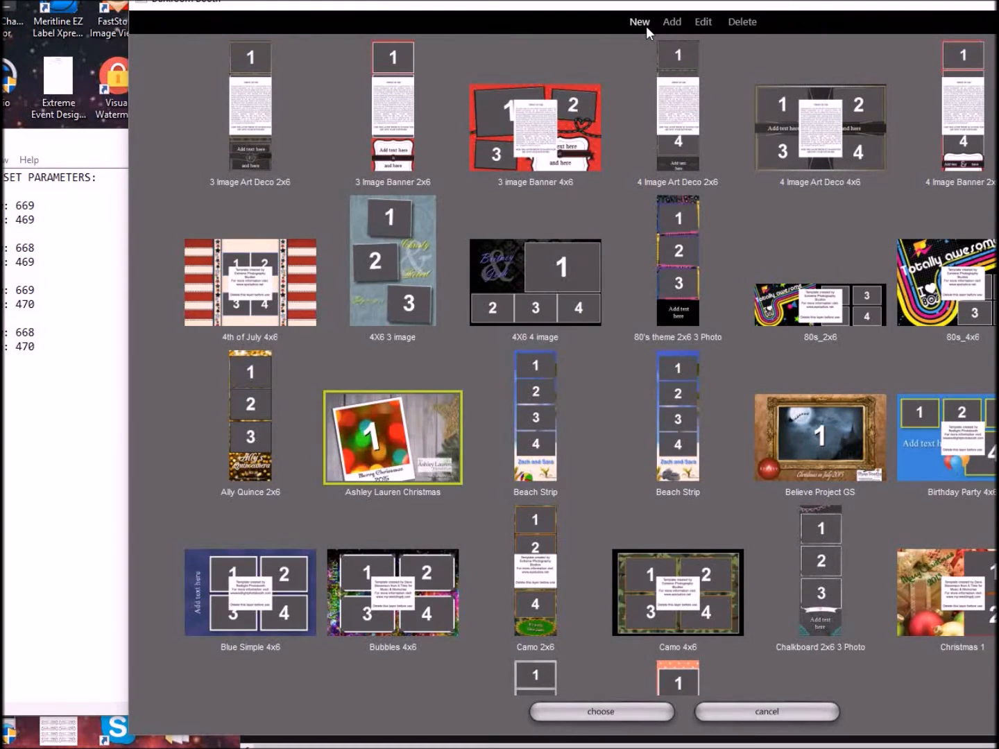
left_click(639, 22)
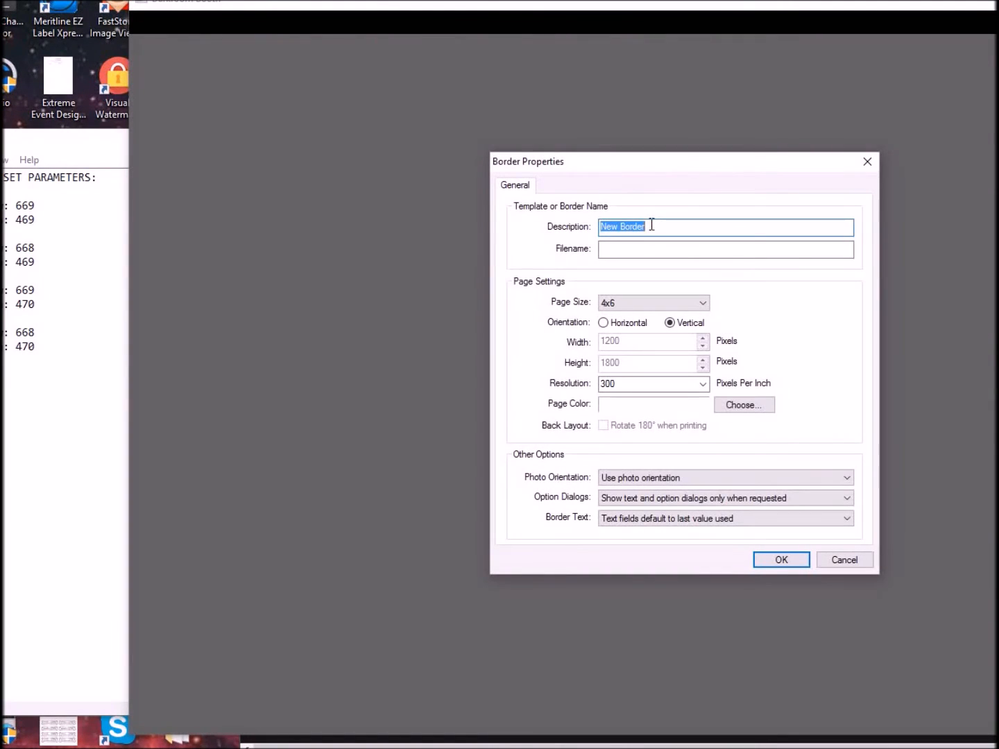
type("Template 153")
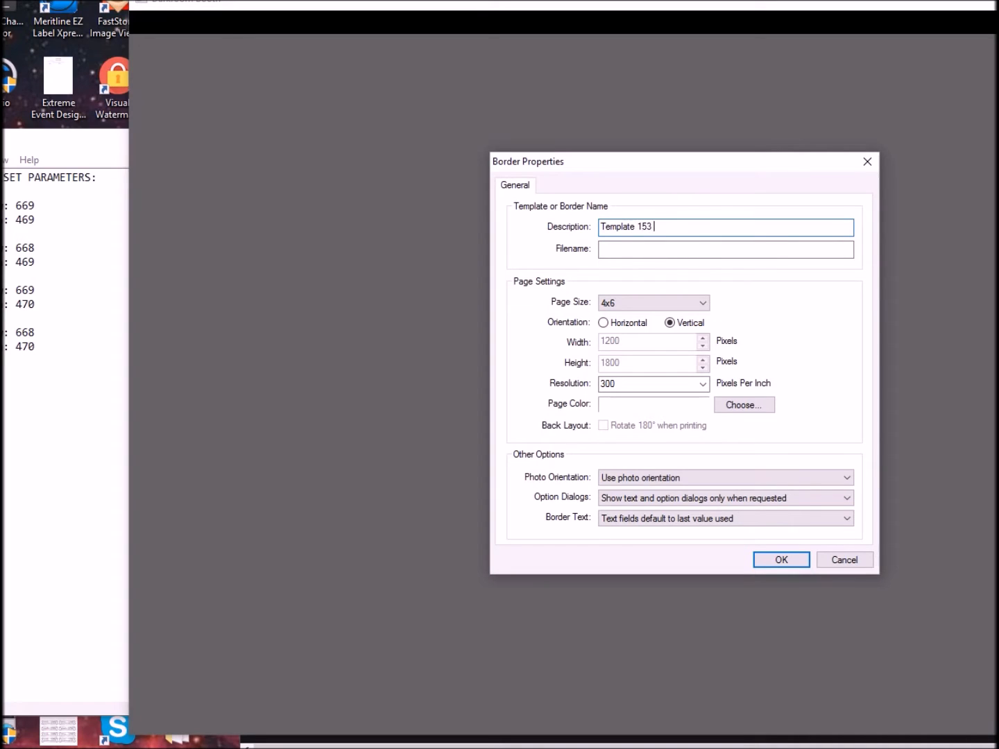
Add the 'background' image sized 1800 wide at X position 0.
left_click(602, 322)
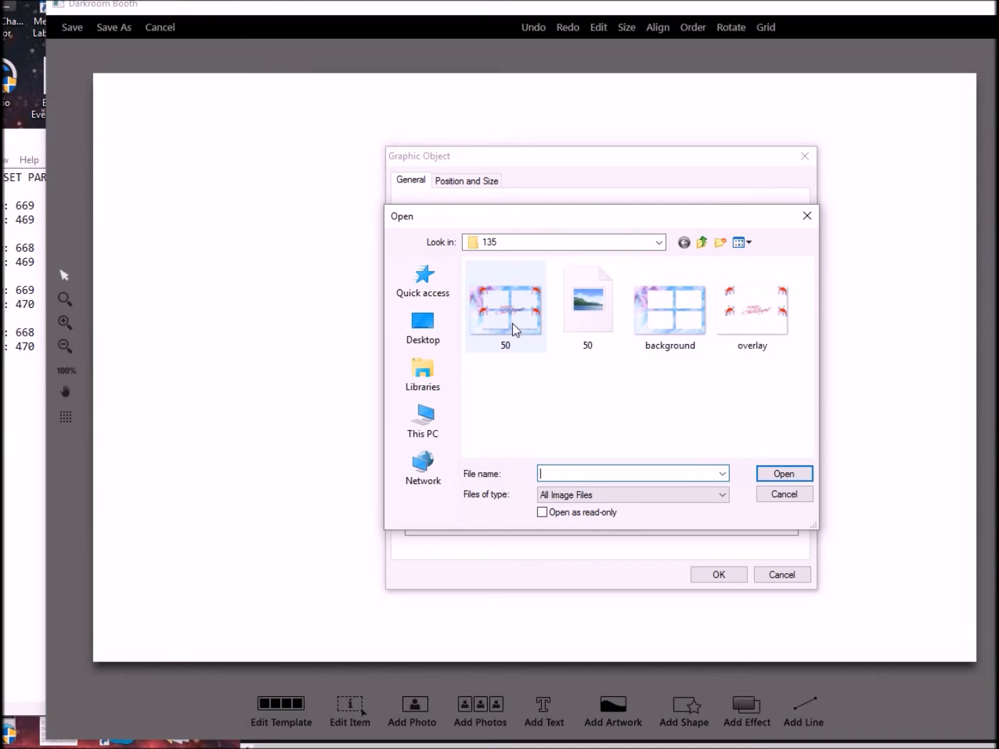
left_click(669, 309)
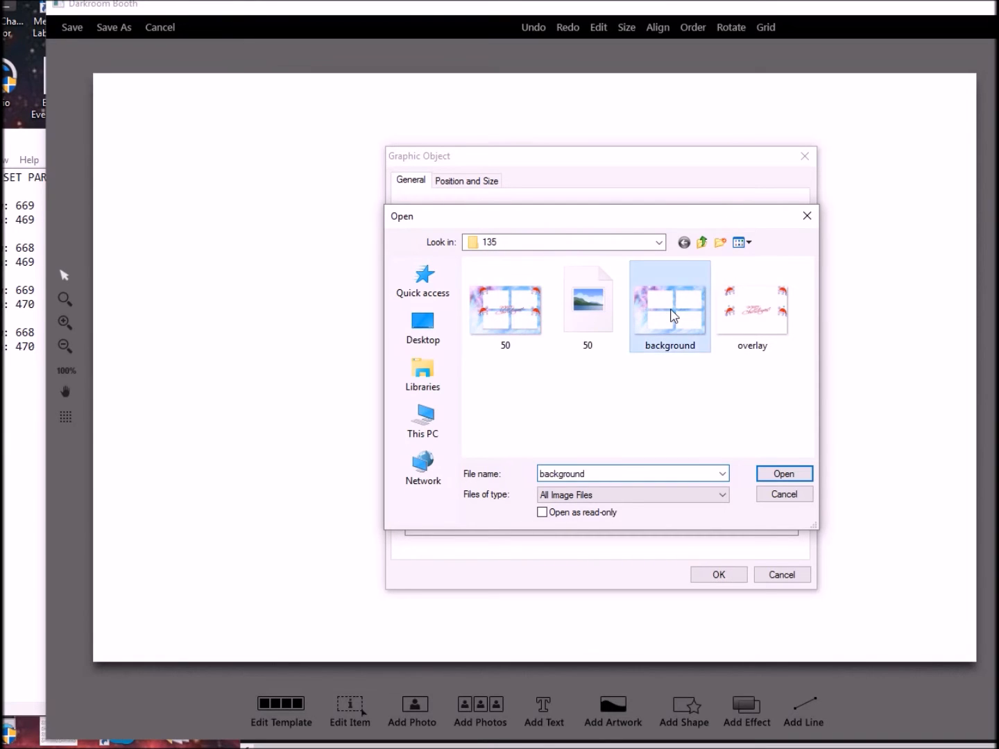
left_click(784, 473)
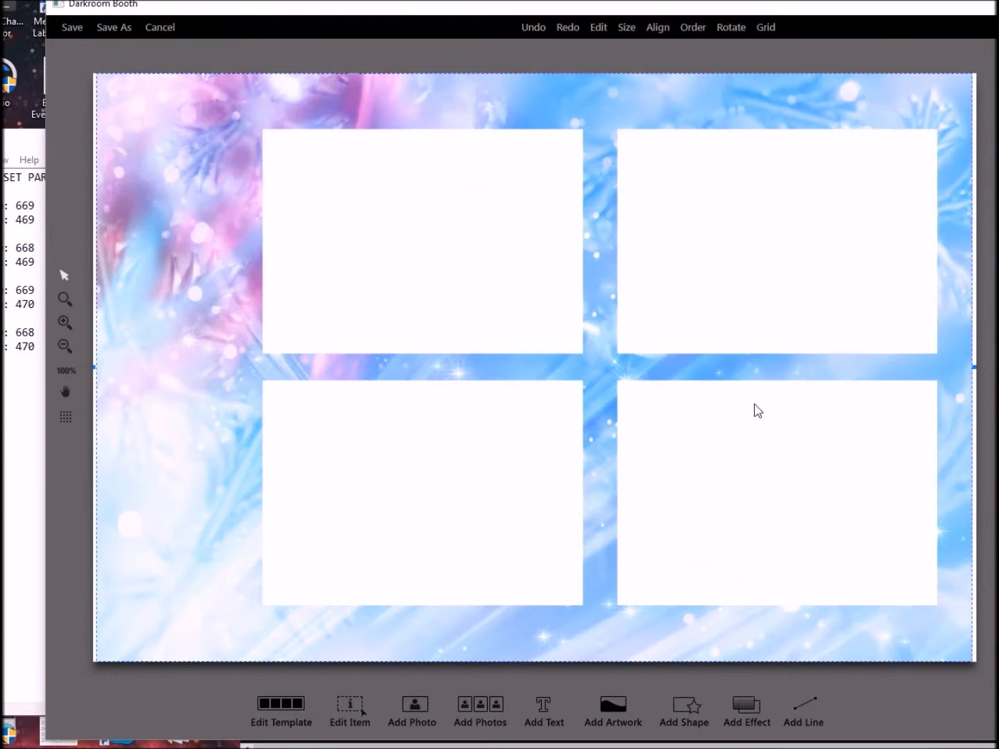
mouse_move(115, 113)
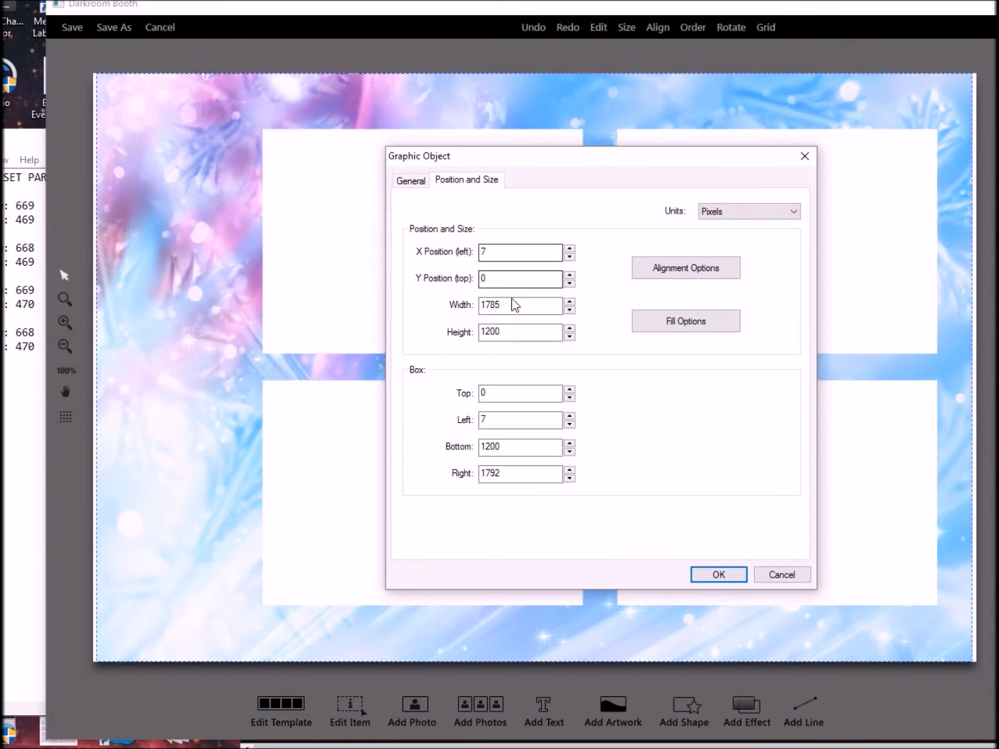
type("1800")
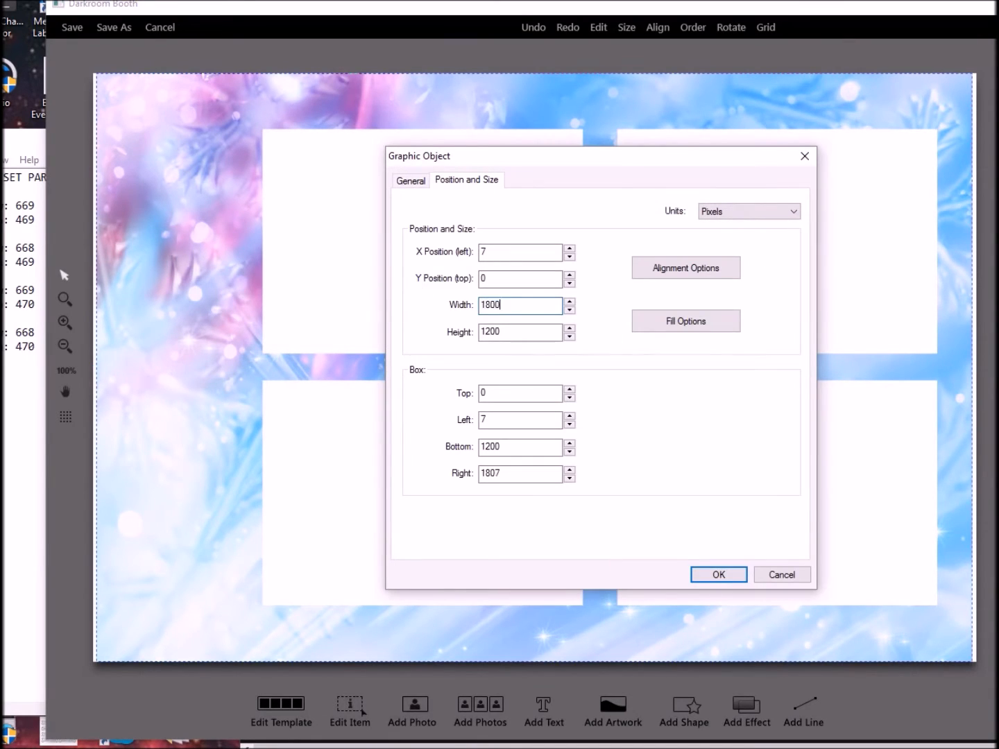
left_click(517, 252)
type("0")
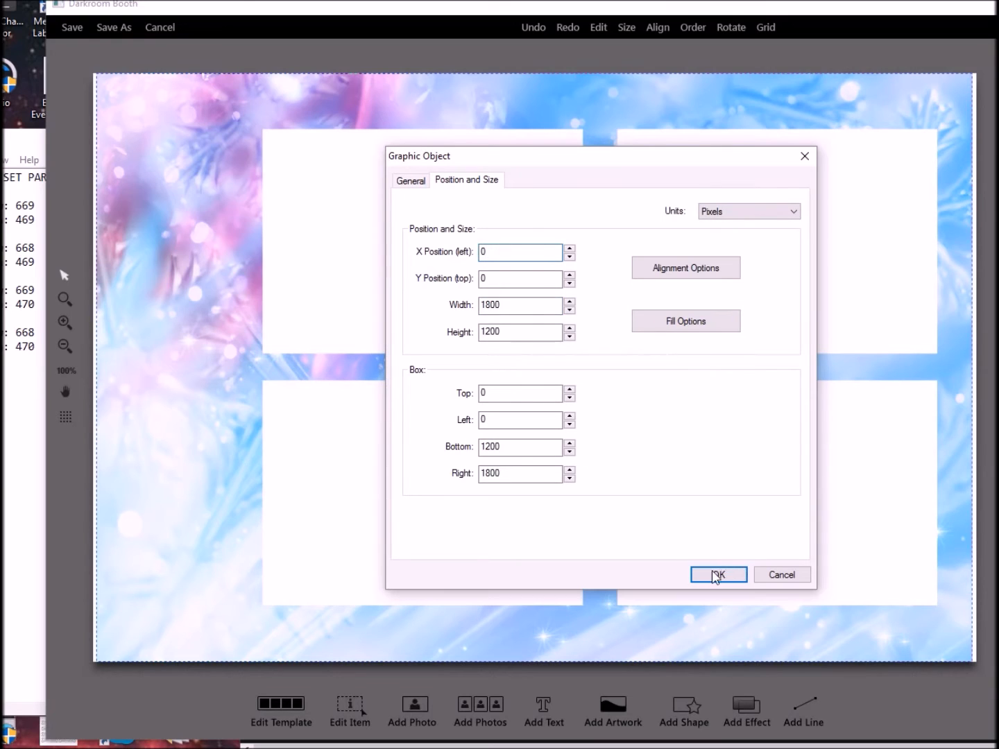
left_click(717, 574)
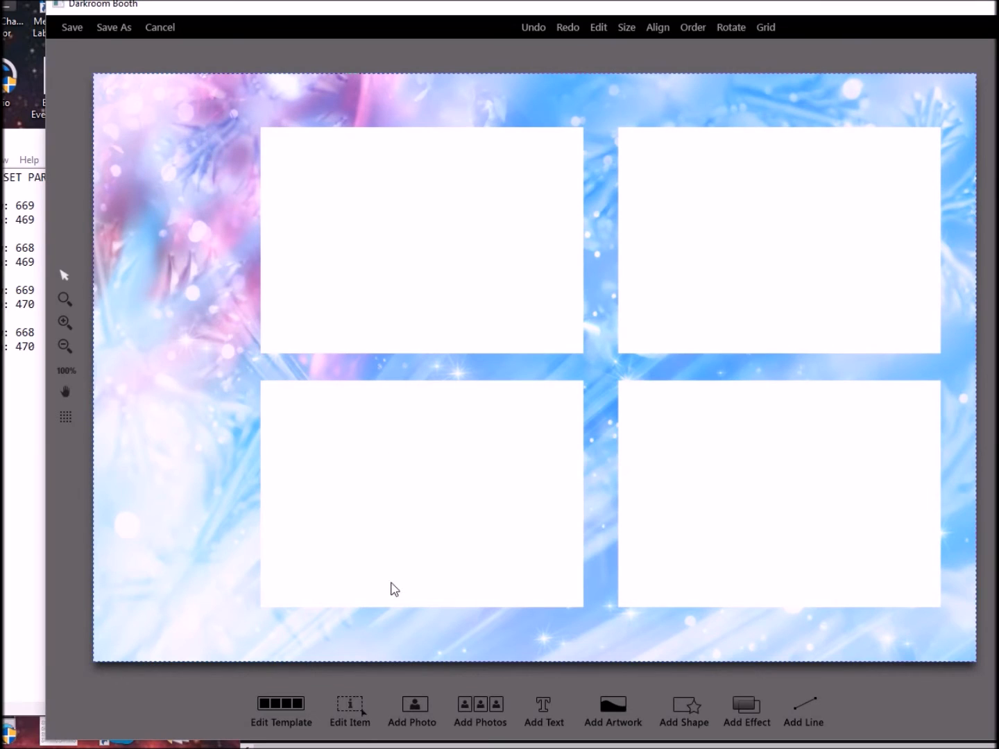
mouse_move(549, 180)
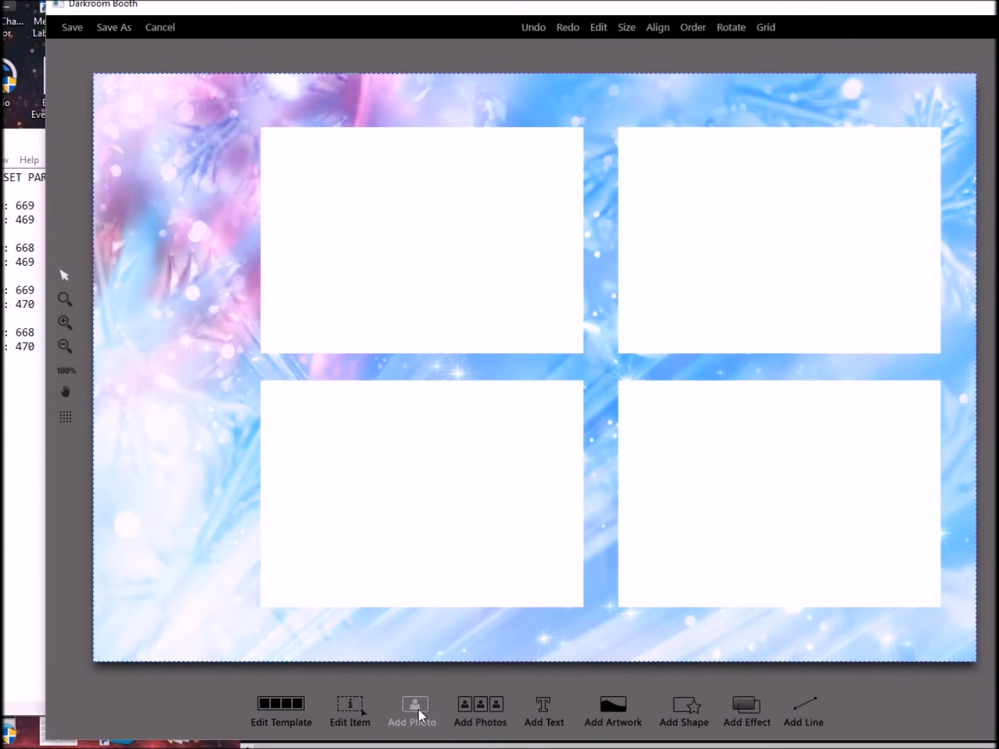
Add photo box 1 at X 347, Y 117, width 669, height 469.
left_click(480, 708)
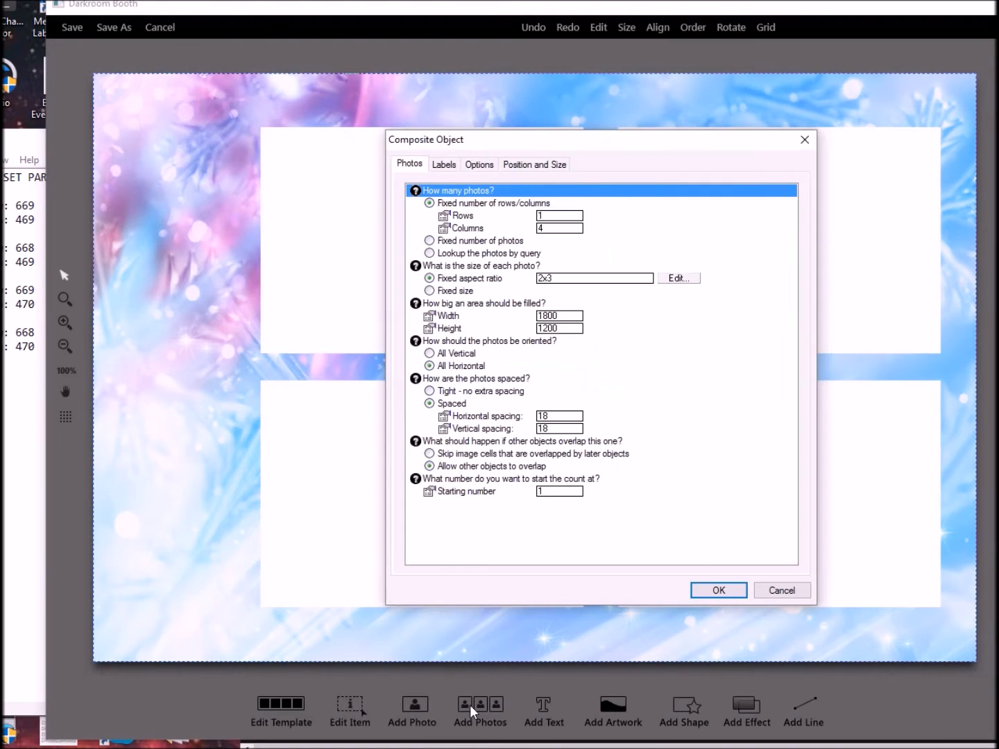
mouse_move(782, 590)
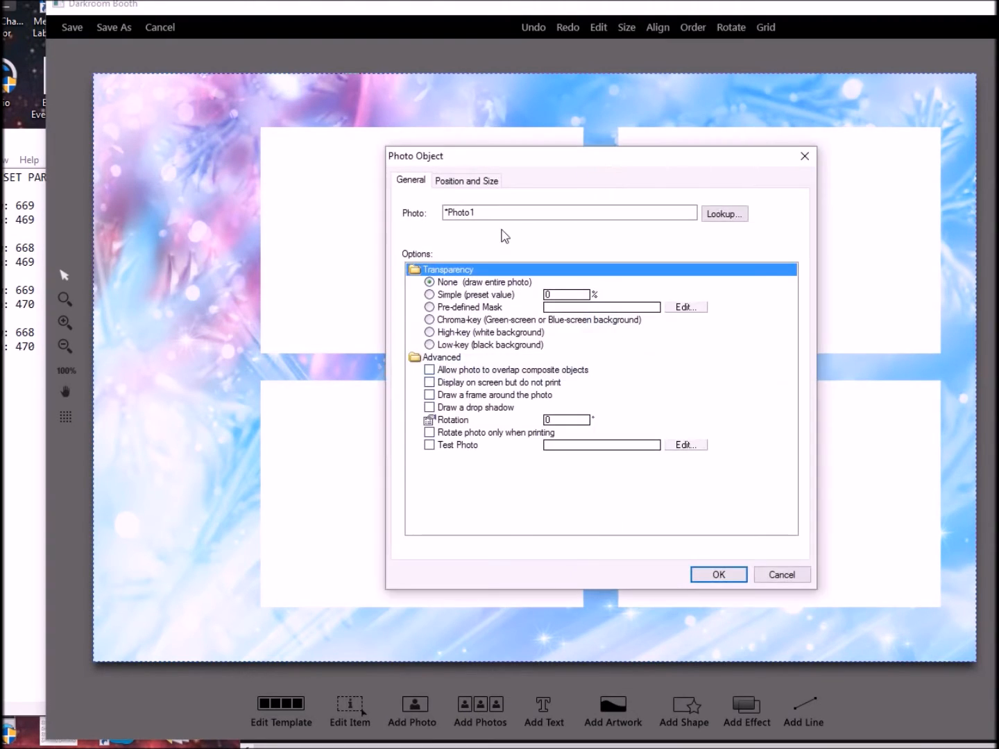
mouse_move(329, 154)
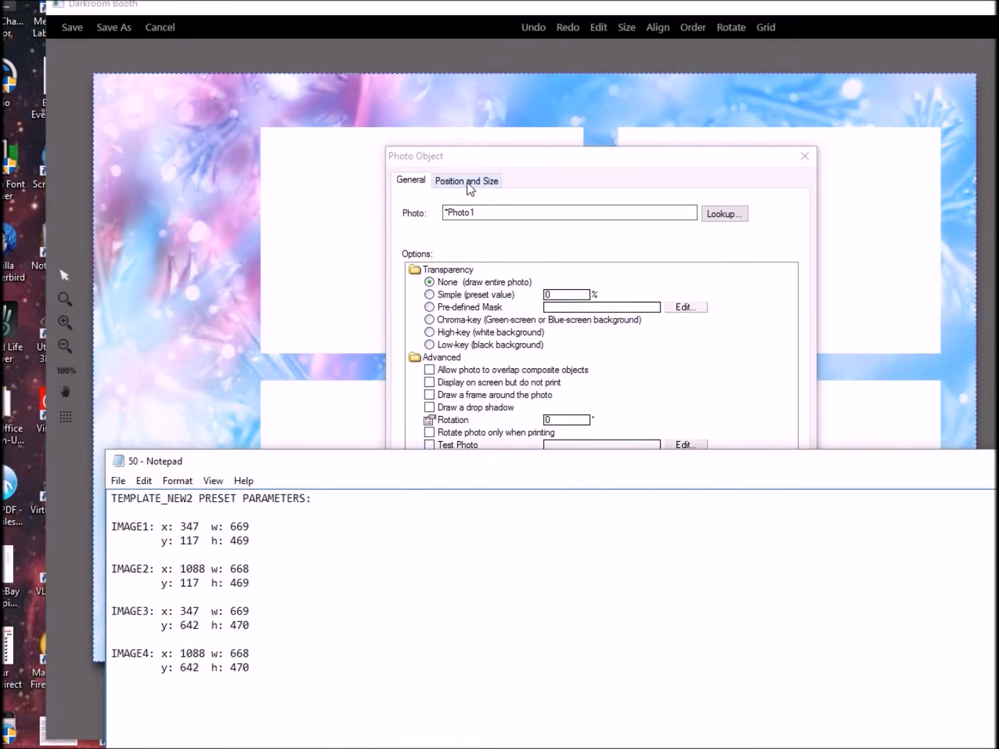
left_click(467, 181)
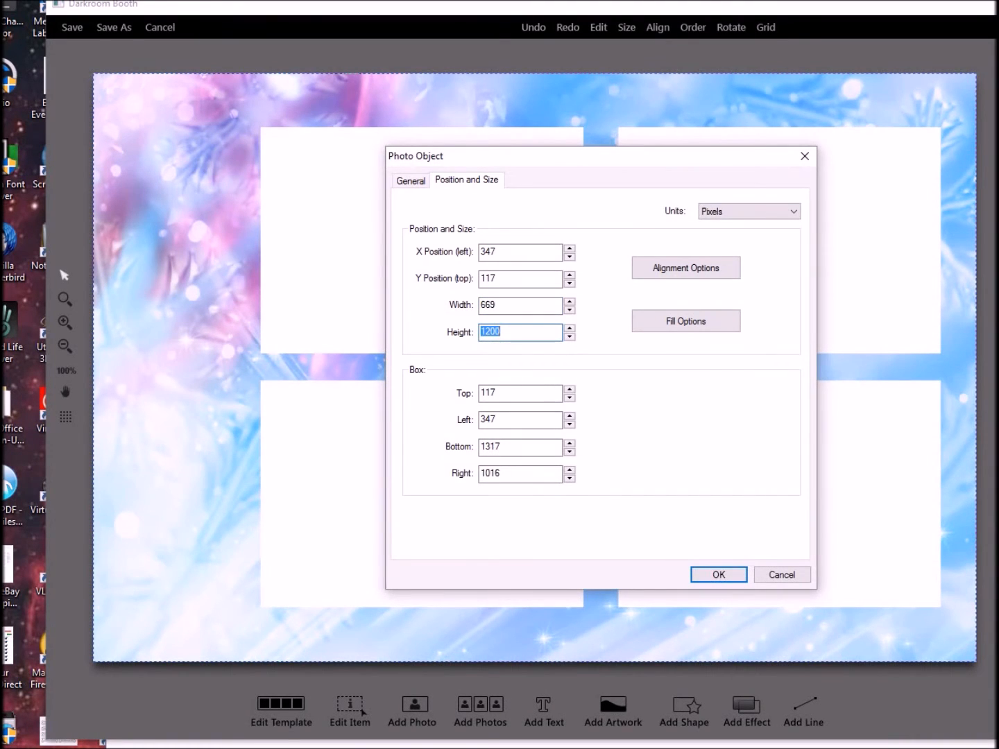
left_click(719, 575)
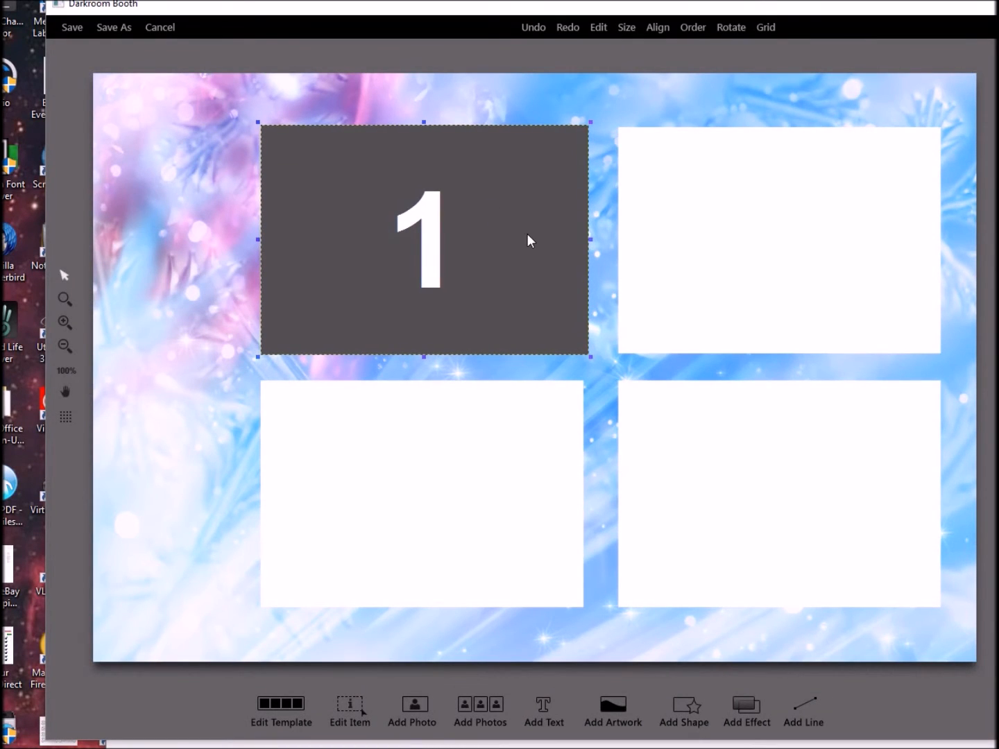
mouse_move(521, 244)
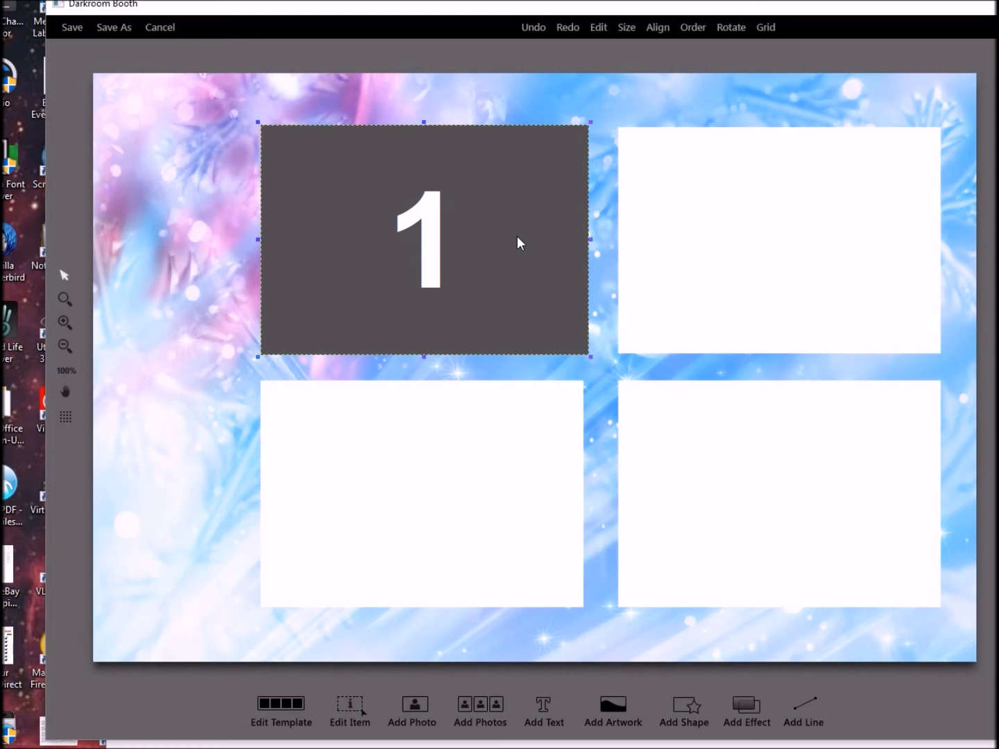
mouse_move(506, 243)
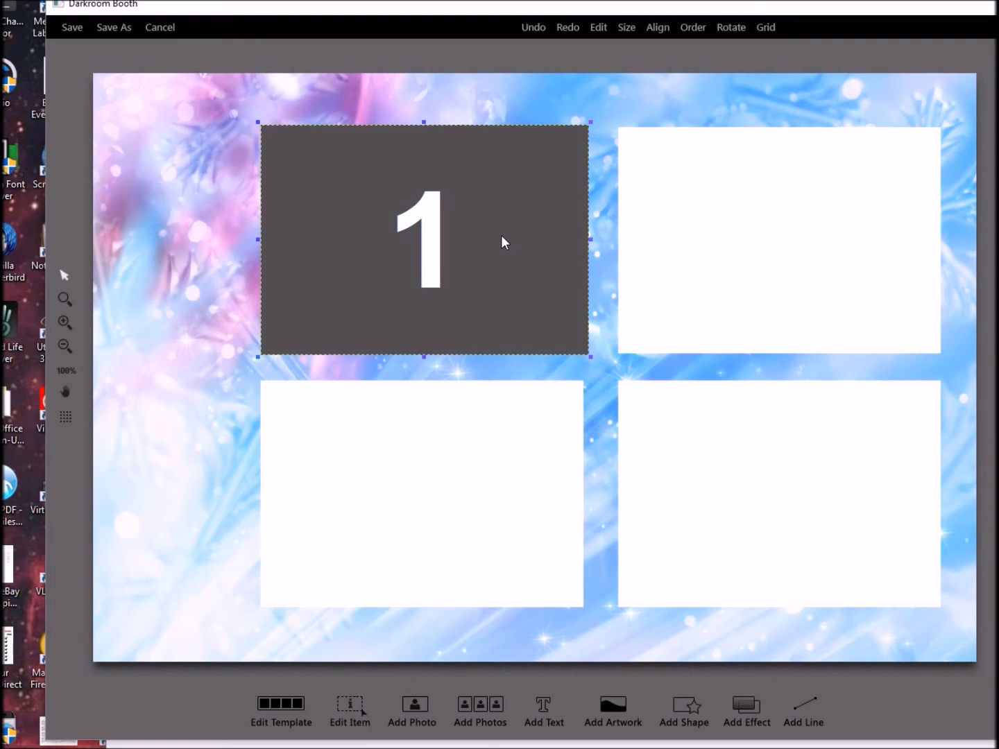
Copy photo box 1 into the other frames as Photo2, Photo3 and Photo4.
left_click_drag(589, 238, 803, 239)
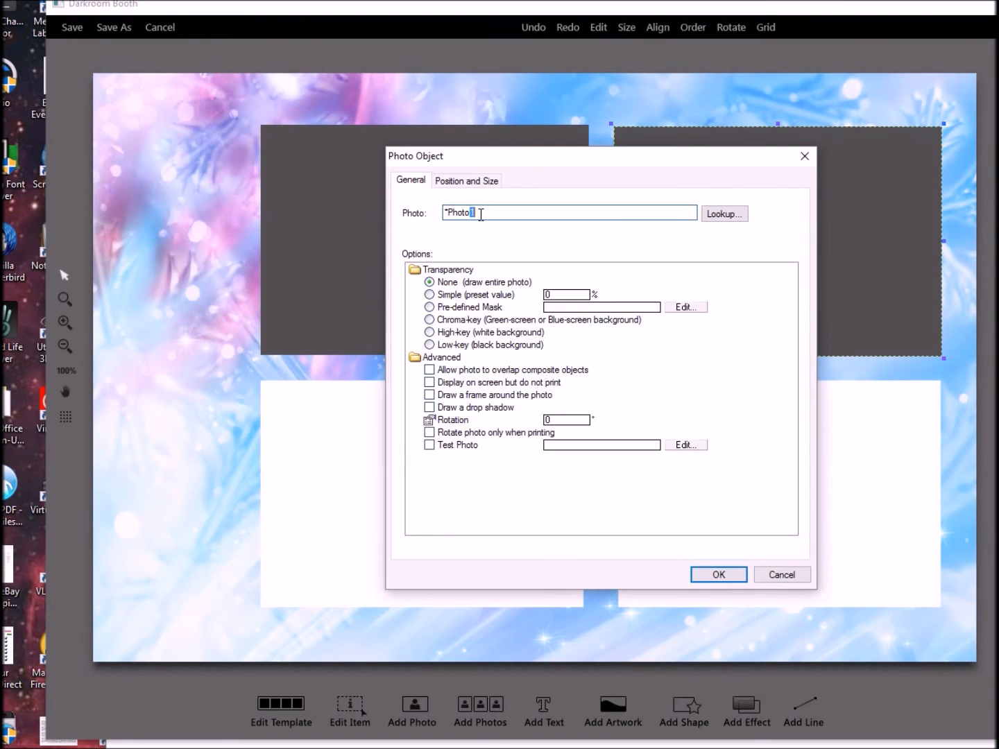
left_click(719, 574)
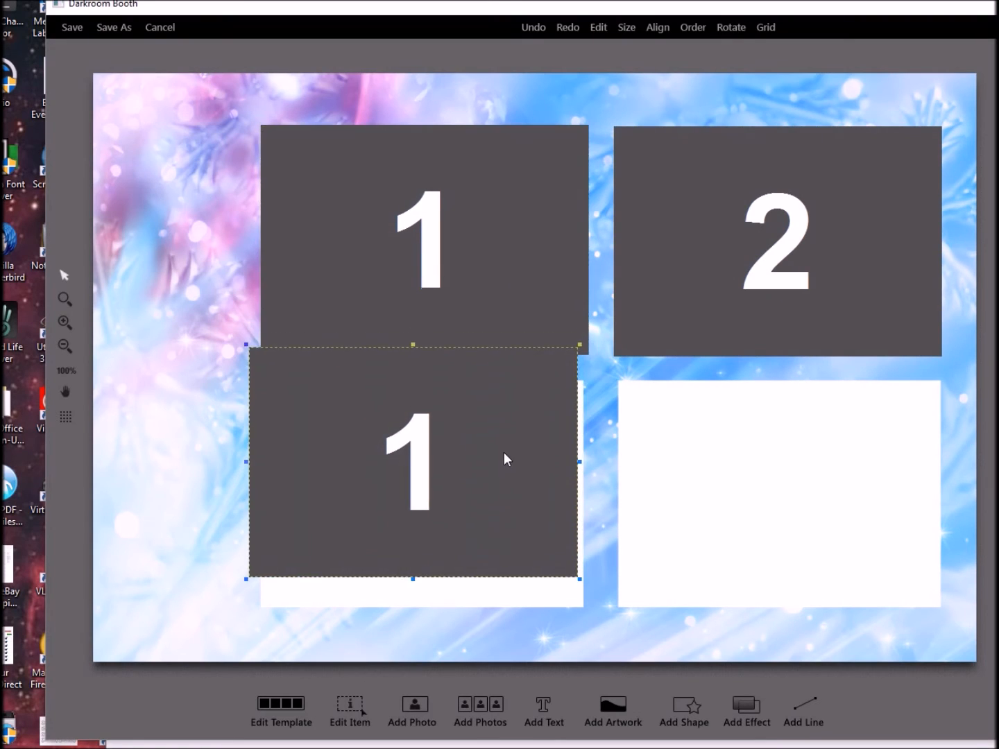
left_click_drag(413, 462, 423, 489)
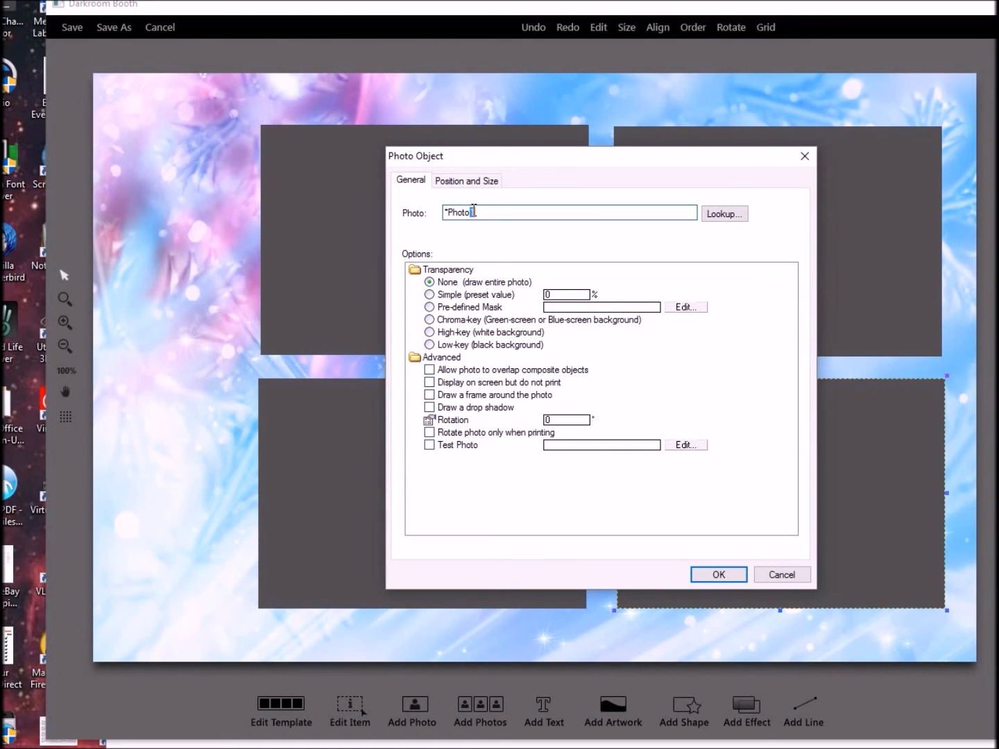
left_click(718, 574)
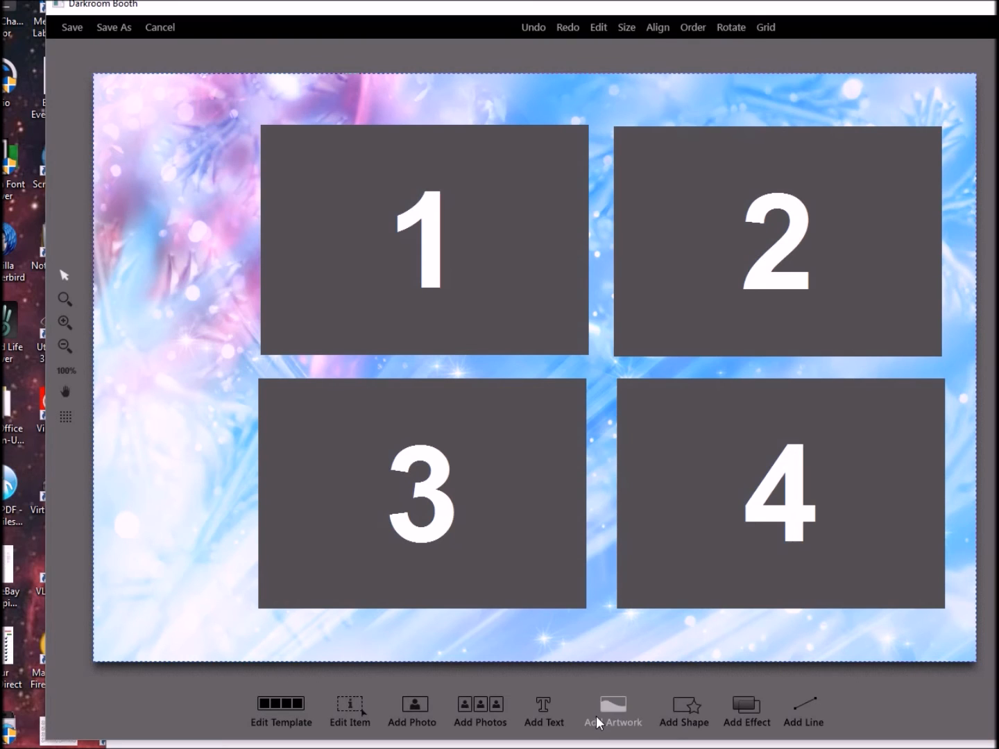
Add the 'overlay' artwork with Merry Christmas text and Santa hats.
left_click(612, 706)
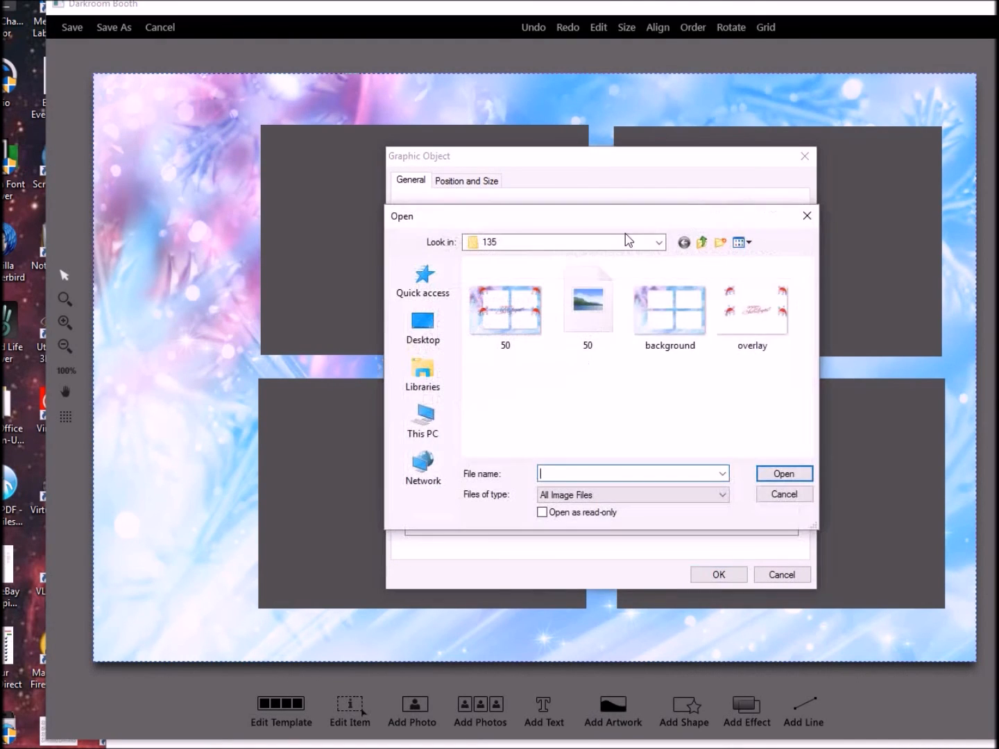
left_click(781, 494)
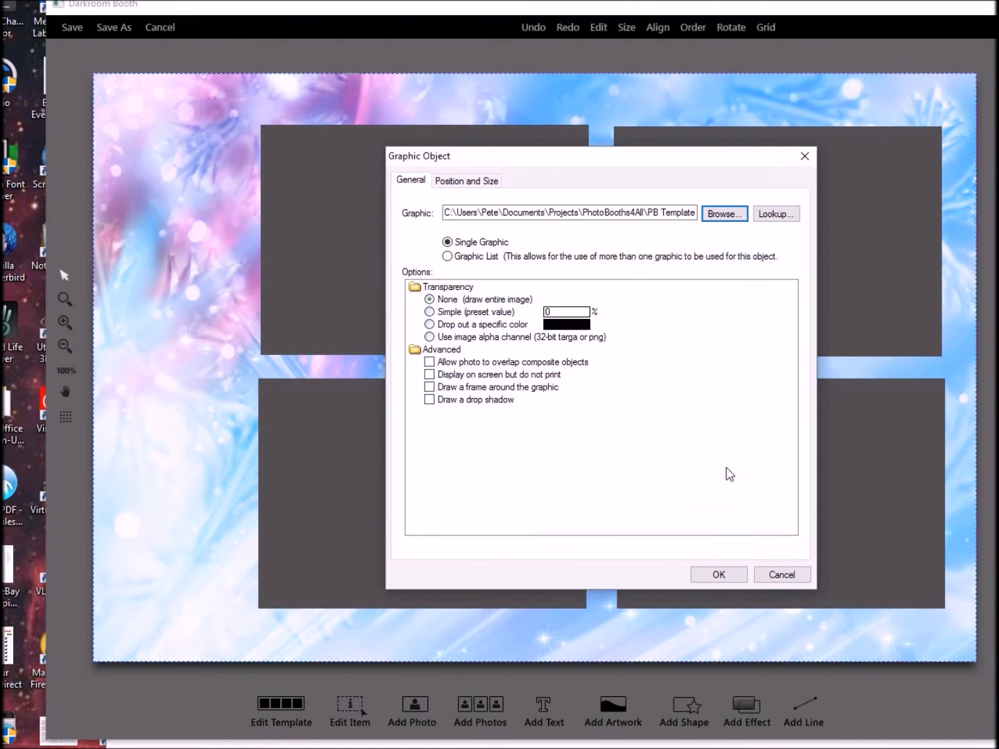
left_click(718, 575)
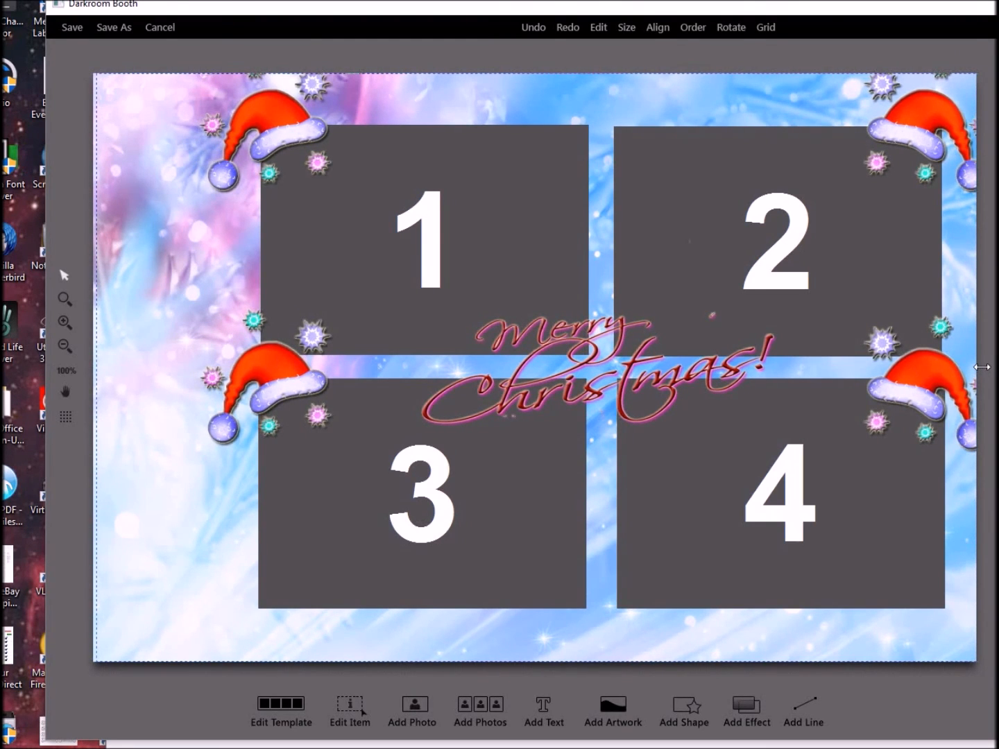
mouse_move(144, 312)
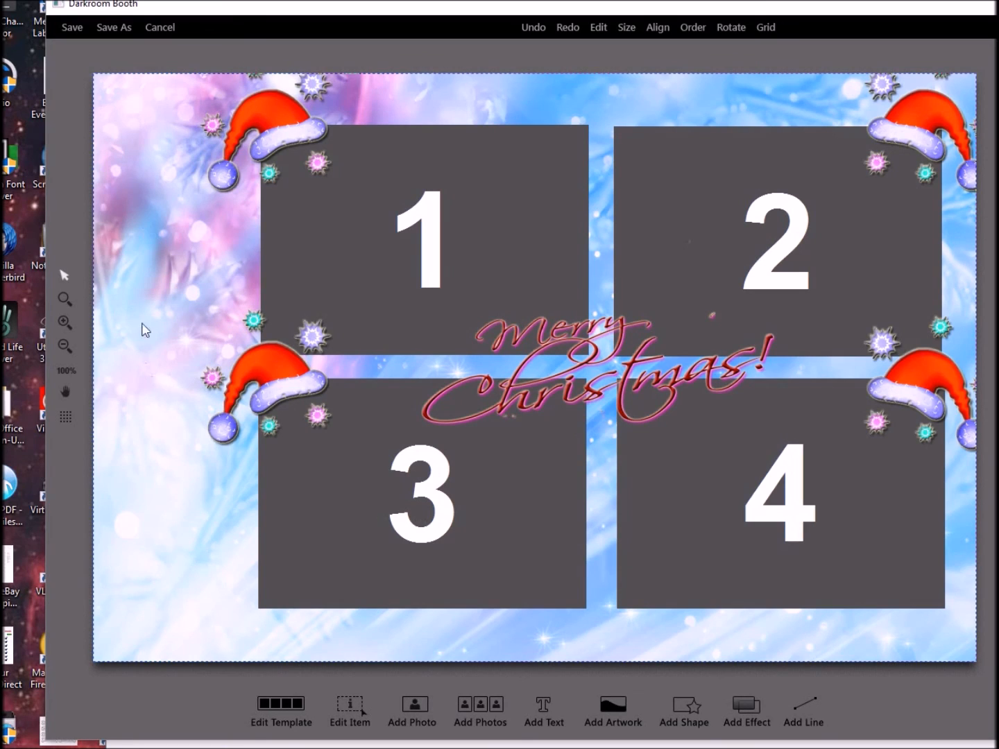
mouse_move(193, 228)
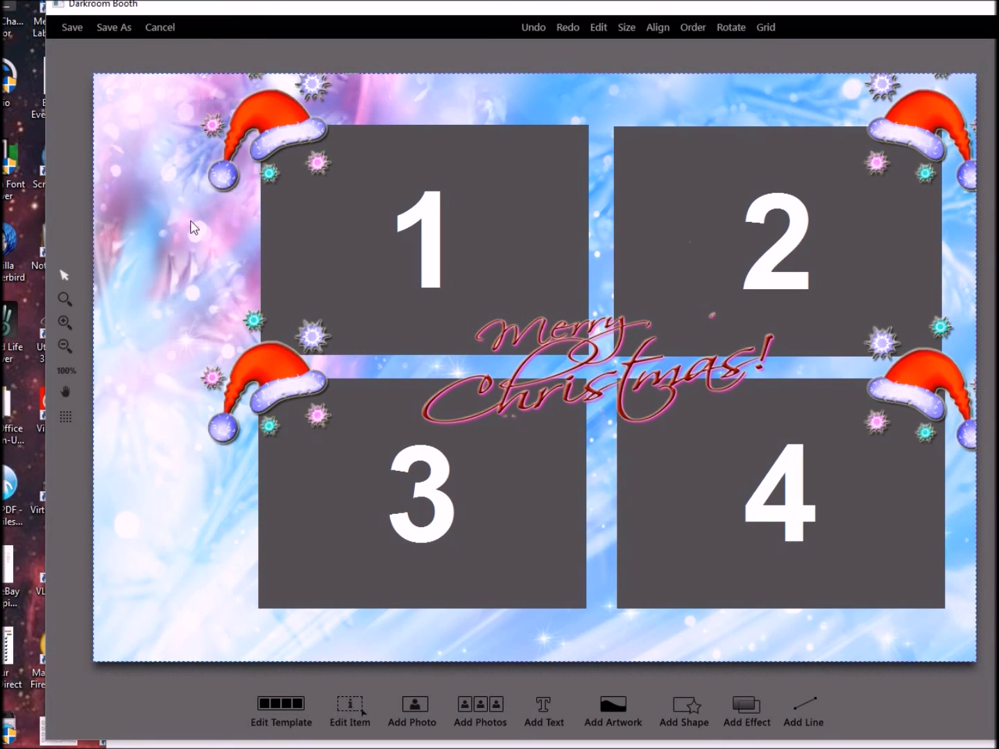
mouse_move(154, 408)
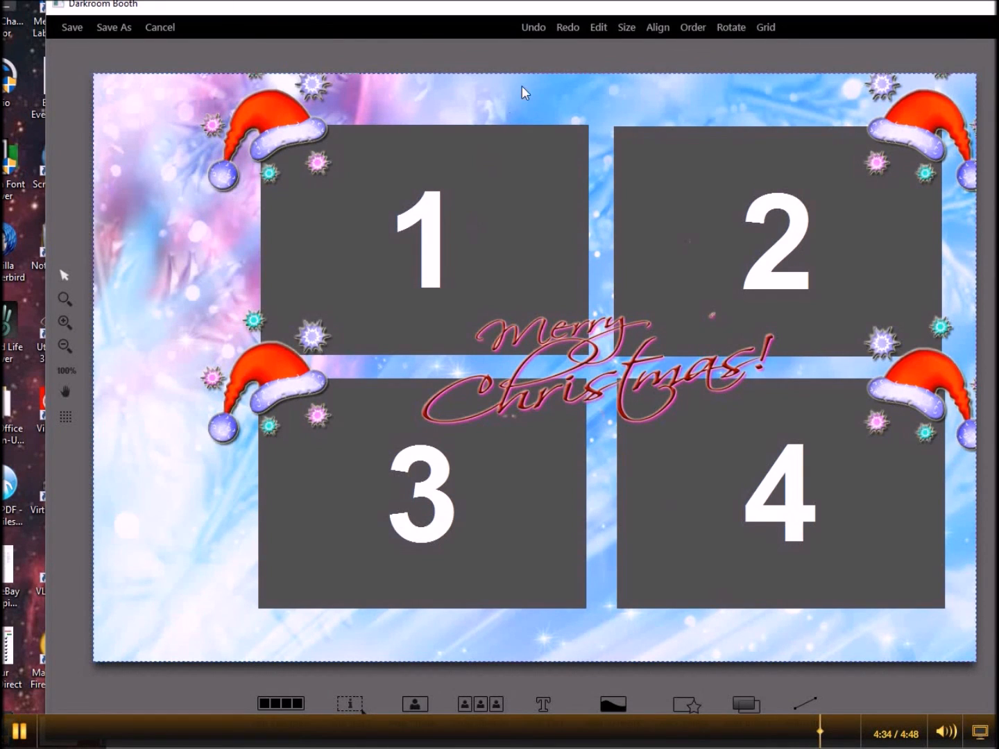
Save the template as Template 153 in BoothTemplates and check the library.
left_click(113, 28)
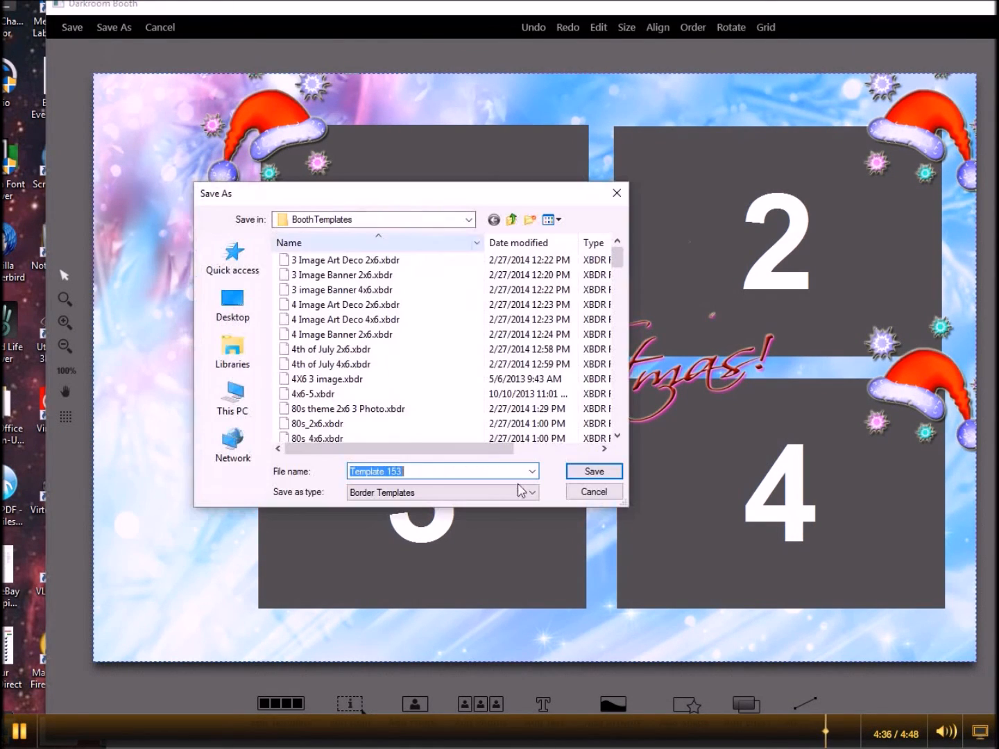
left_click(594, 471)
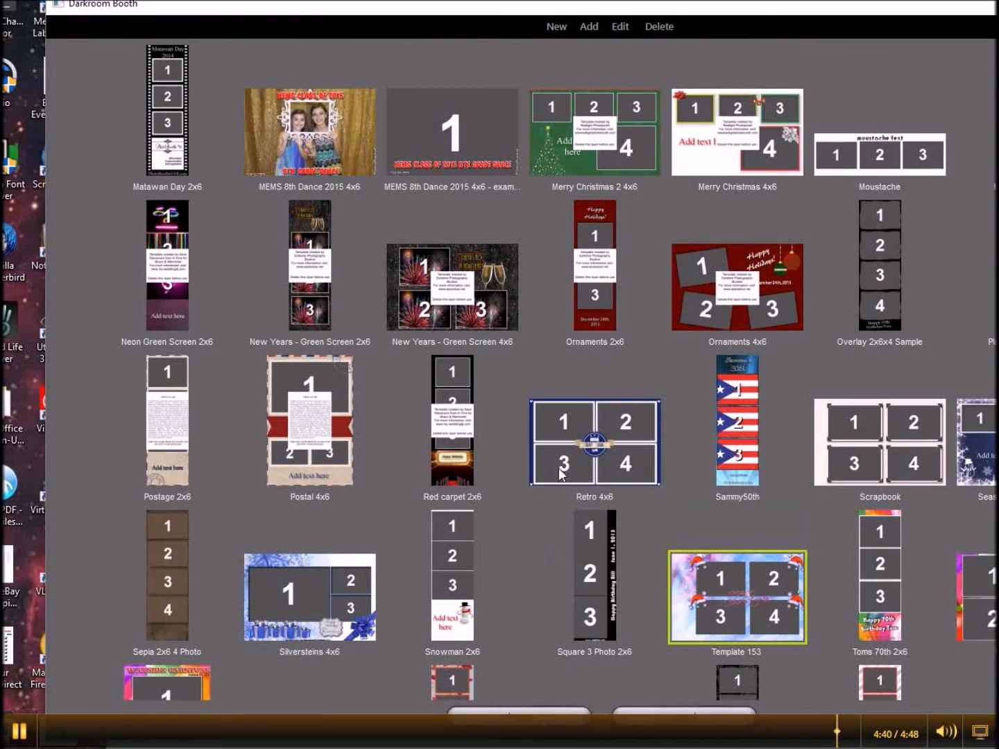
scroll("down", 3)
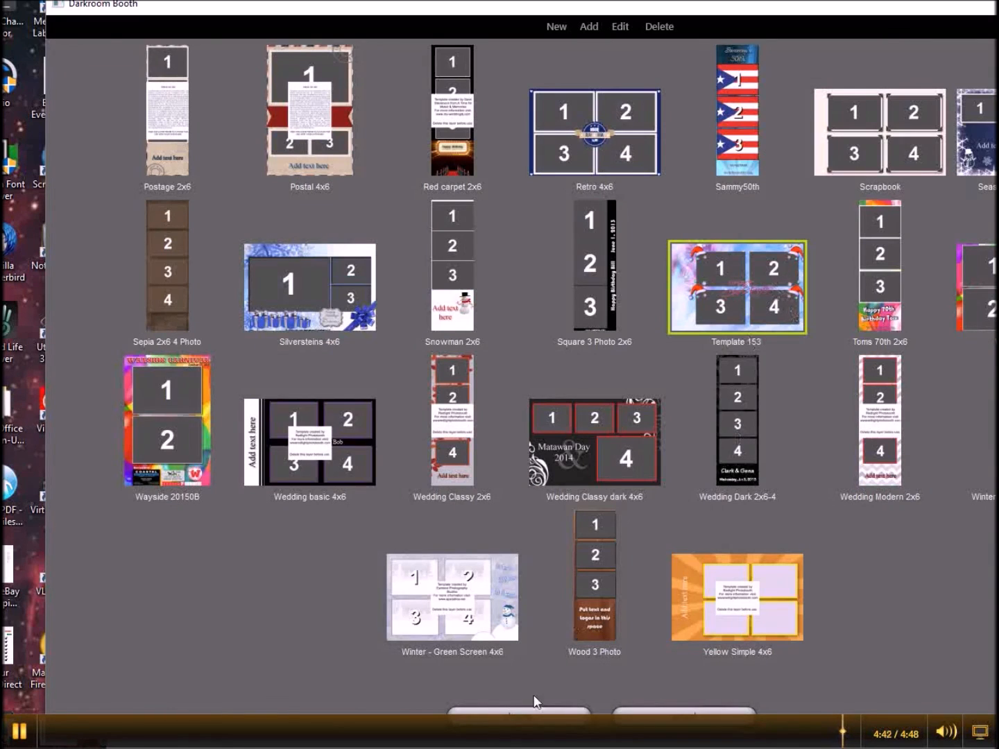